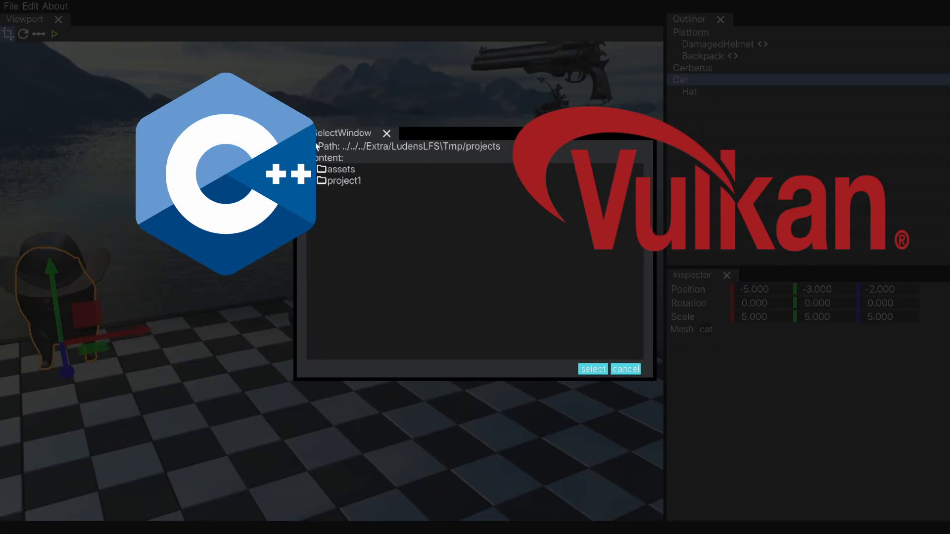
- Choose script.lua from the project's assets folder in the file picker
{"action": "double_click", "coordinate": [339, 169]}
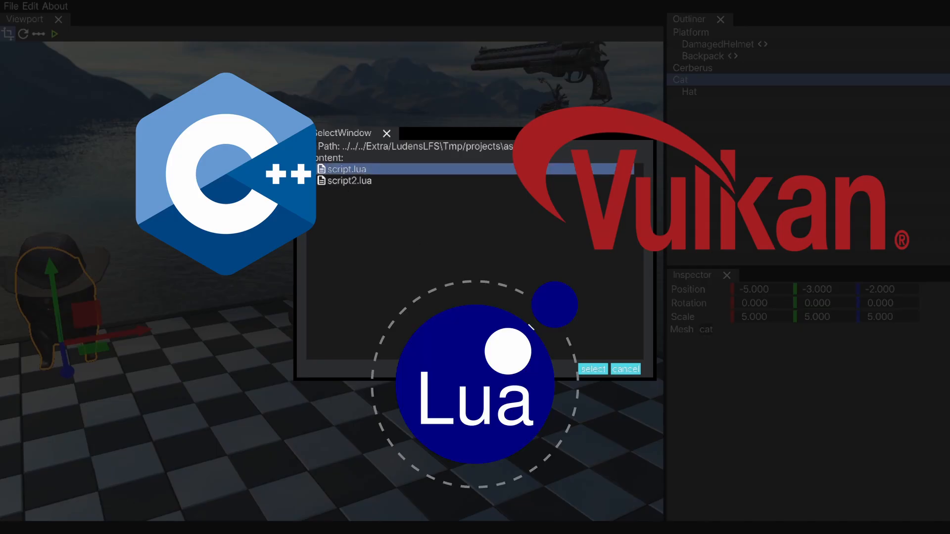
{"action": "left_click", "coordinate": [593, 369]}
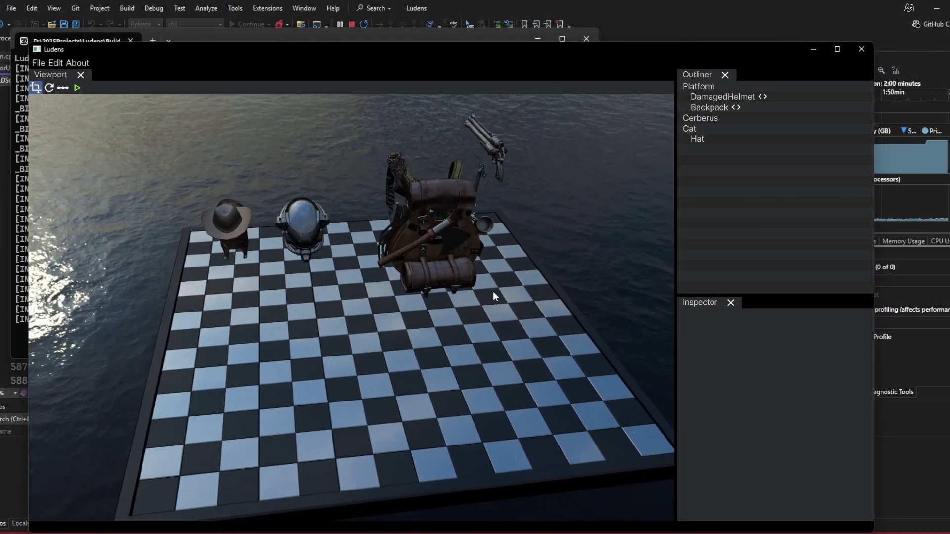
{"action": "left_click", "coordinate": [722, 97]}
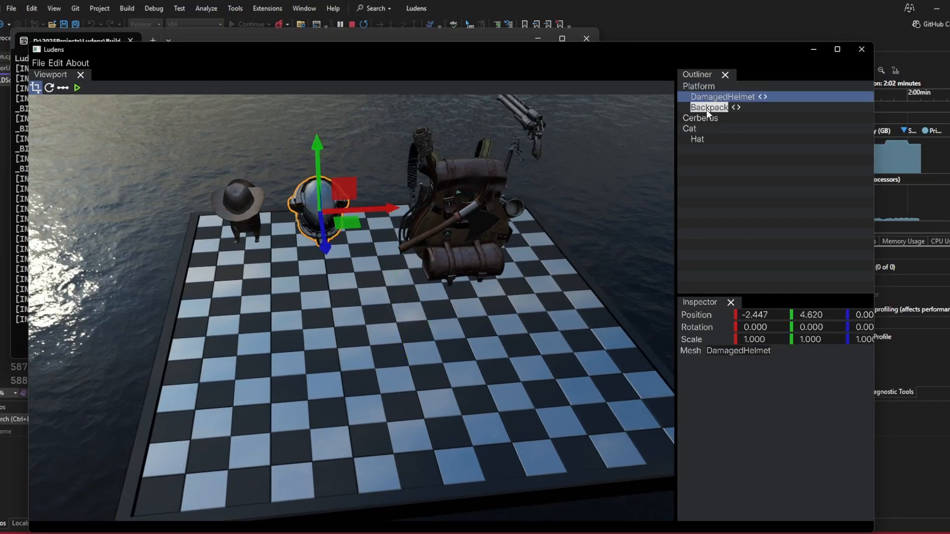
{"action": "left_click", "coordinate": [697, 139]}
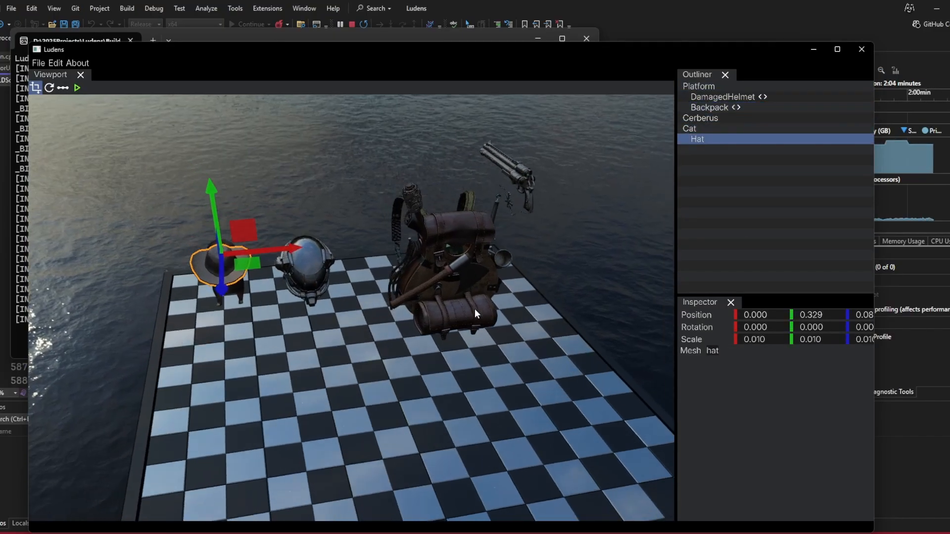
{"action": "left_click", "coordinate": [710, 107]}
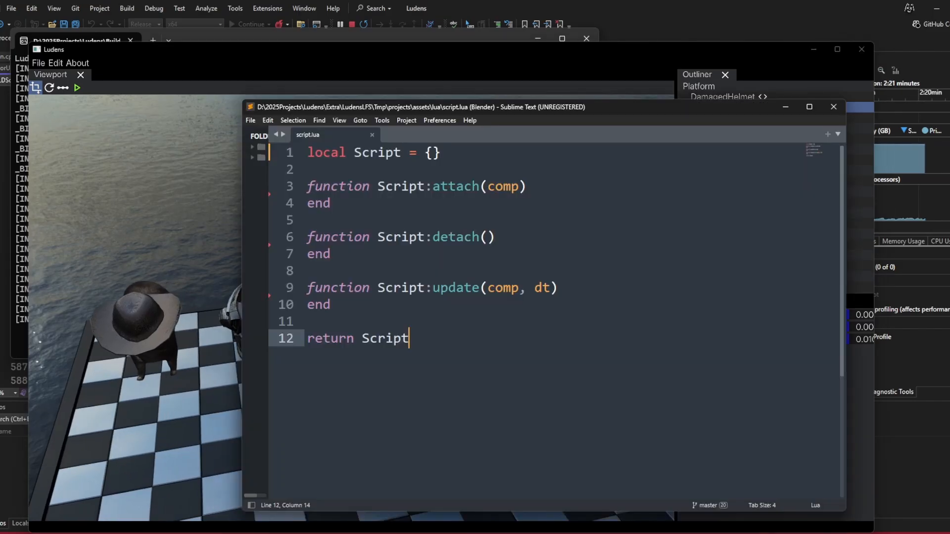
- Review the script.lua skeleton and select the update function's name
{"action": "key", "text": "ctrl+a"}
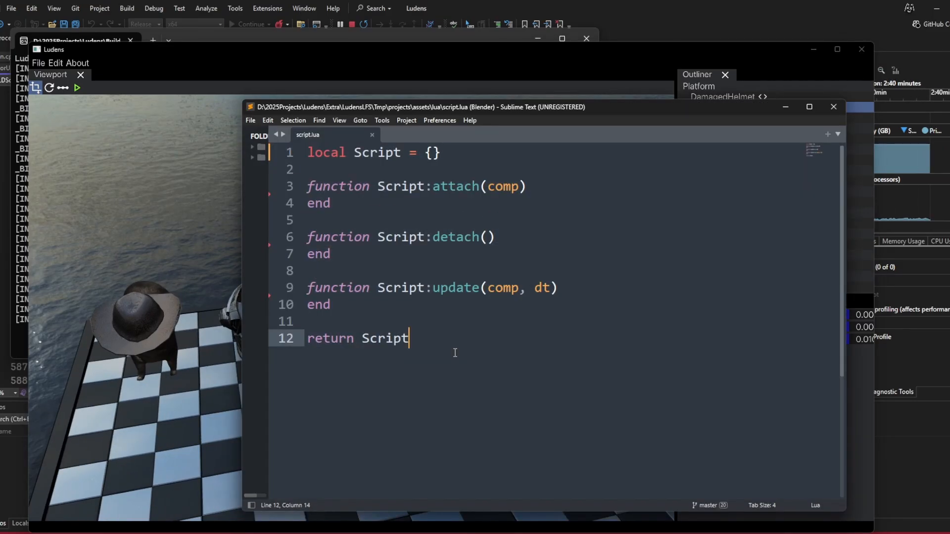
{"action": "key", "text": "ctrl+a"}
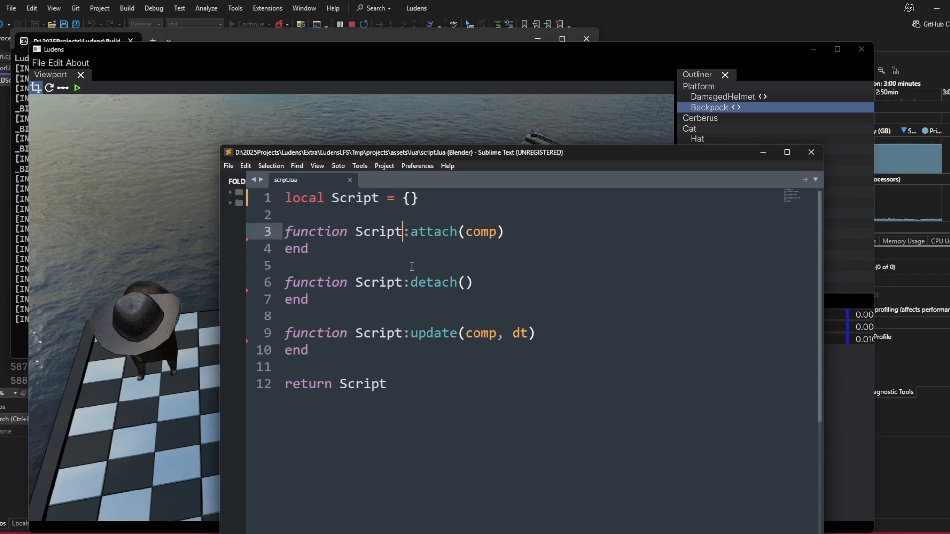
{"action": "mouse_move", "coordinate": [358, 288]}
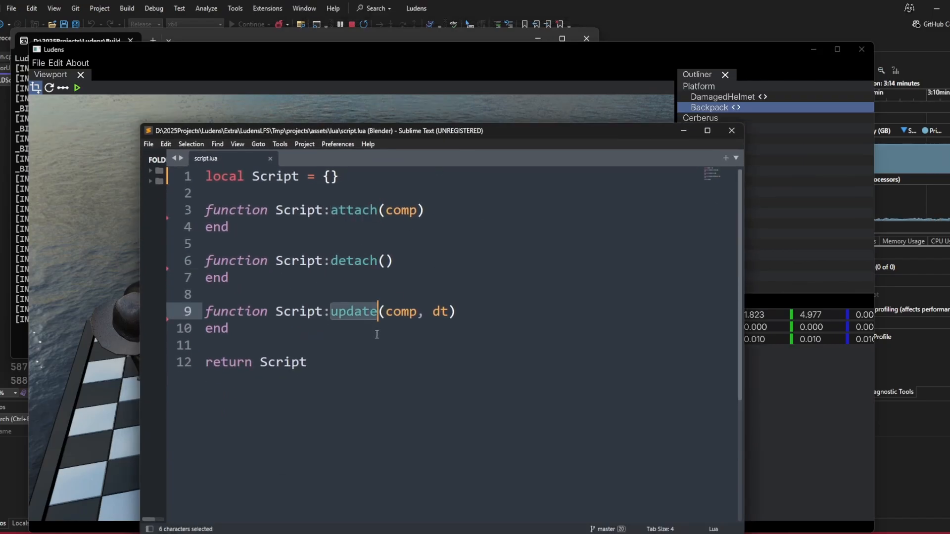
{"action": "double_click", "coordinate": [440, 312]}
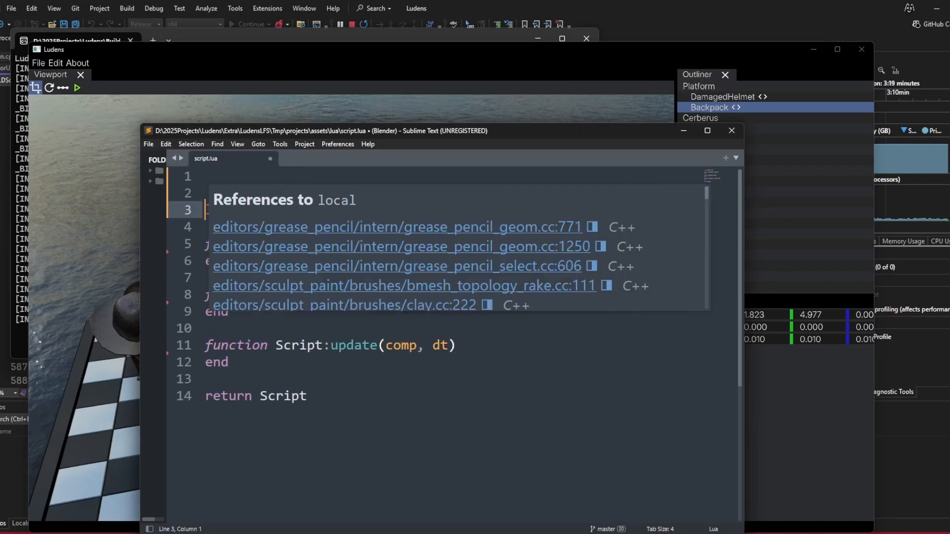
- Begin the script with local ld = require 'ludens'
{"action": "type", "text": "local ld ="}
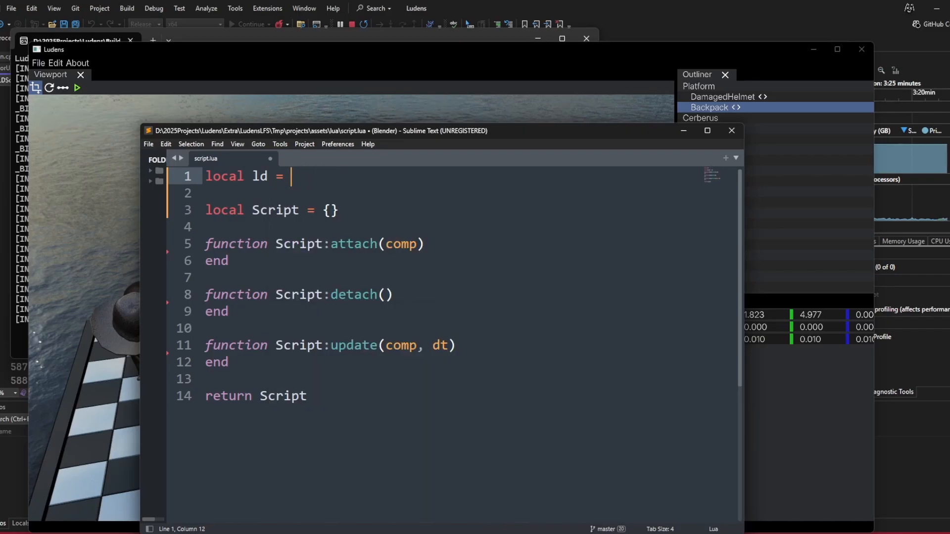
{"action": "type", "text": "req"}
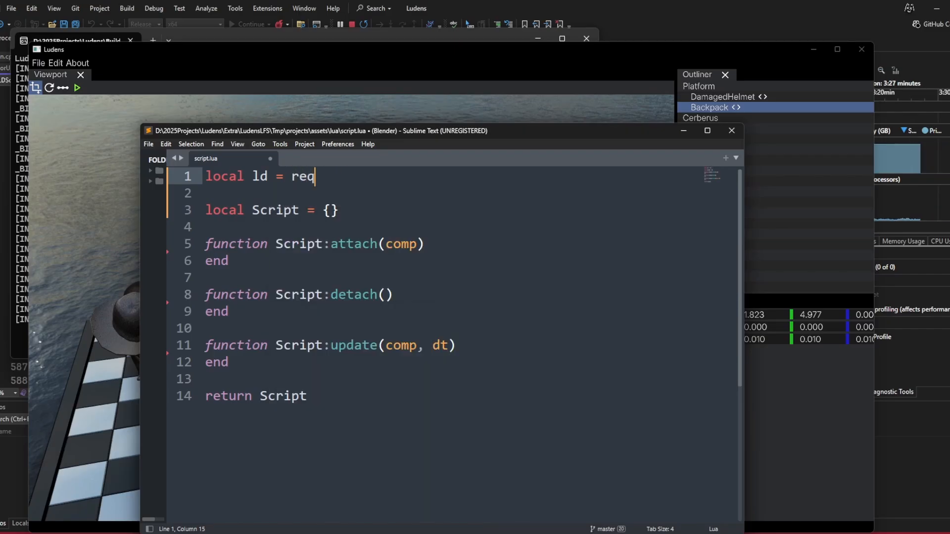
{"action": "type", "text": "uire 'ludens"}
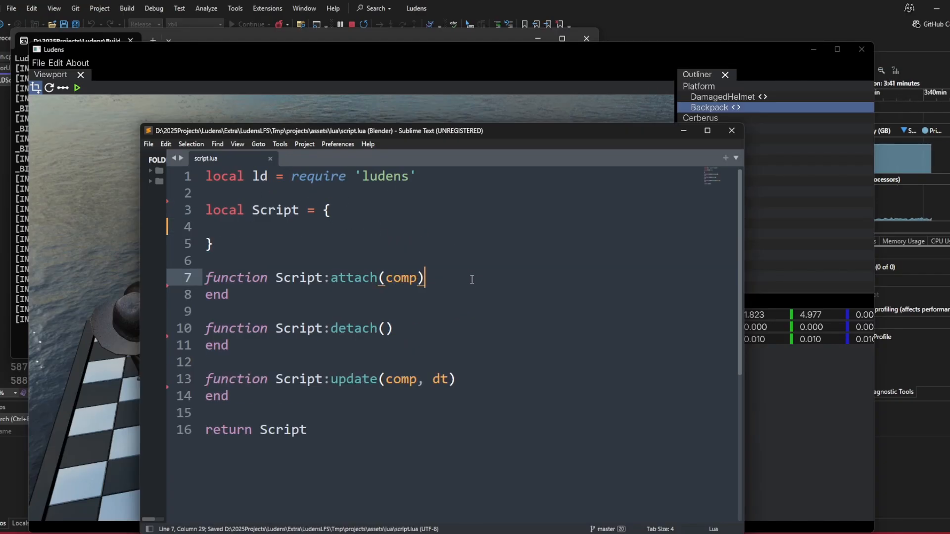
- Log 'script attached to %s' with self.name via ld.debug.log in attach
{"action": "type", "text": "ld.debug.log(''"}
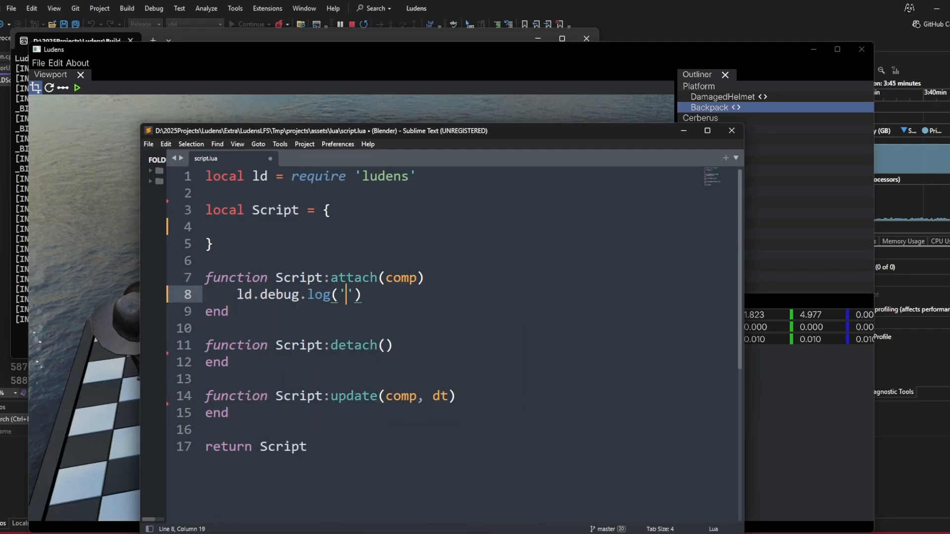
{"action": "type", "text": "script atta"}
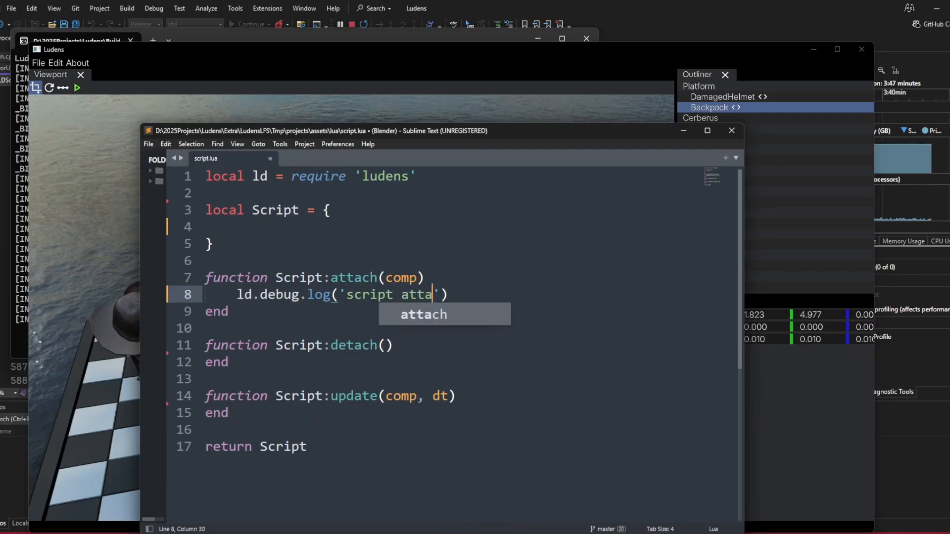
{"action": "type", "text": "ched to %s"}
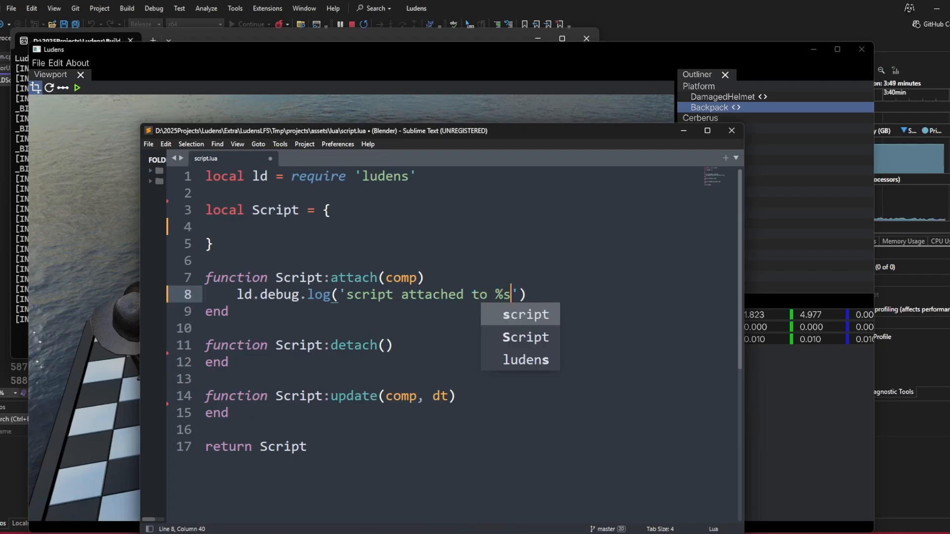
{"action": "type", "text": "',"}
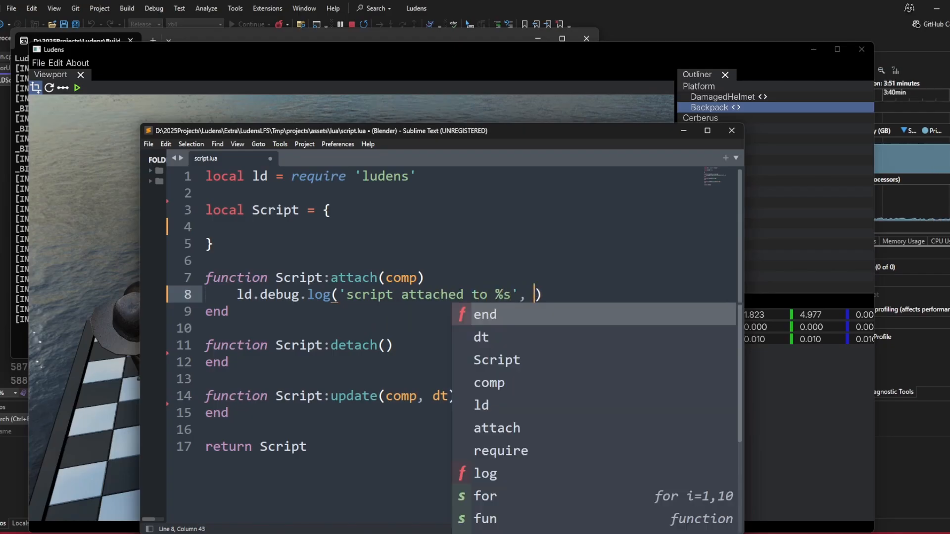
{"action": "type", "text": "selfname"}
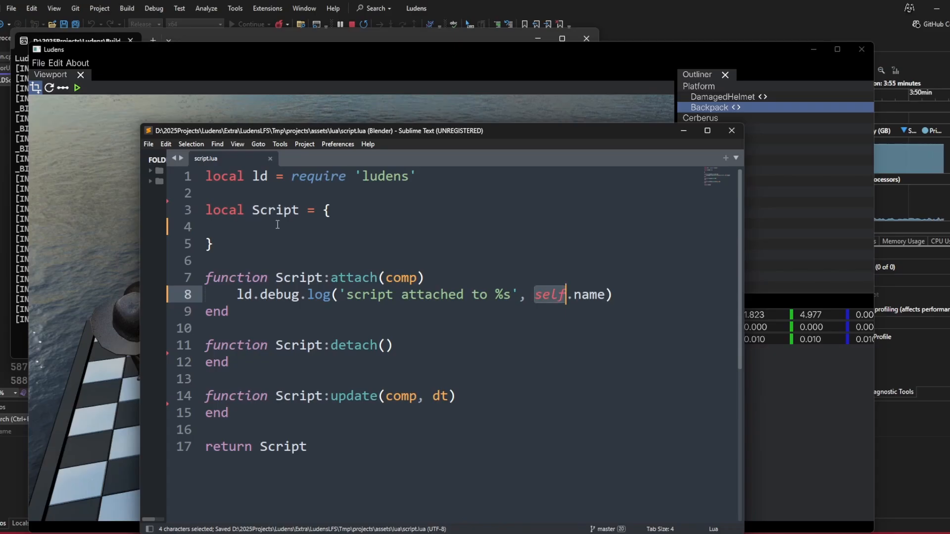
- Add a name field to Script and set self.name = comp:get_name() in attach
{"action": "double_click", "coordinate": [275, 210]}
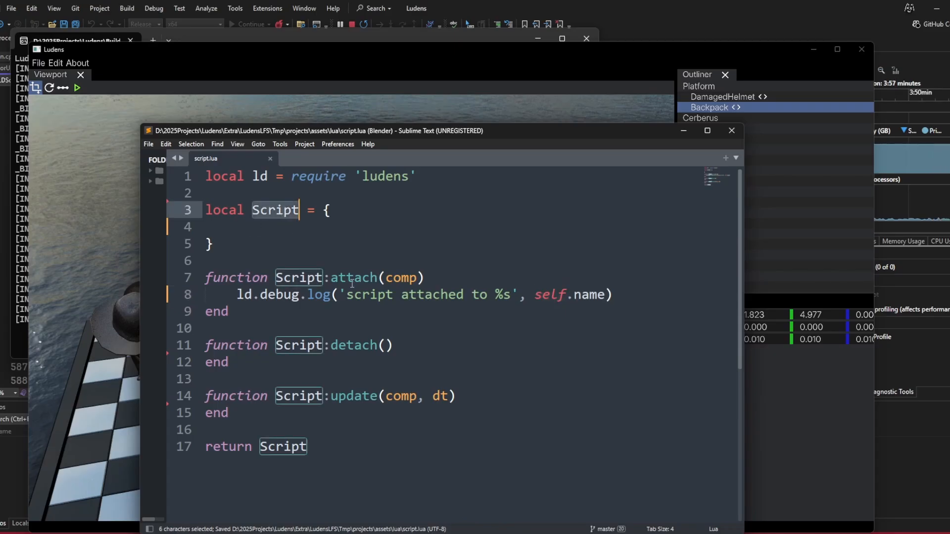
{"action": "type", "text": "name = '"}
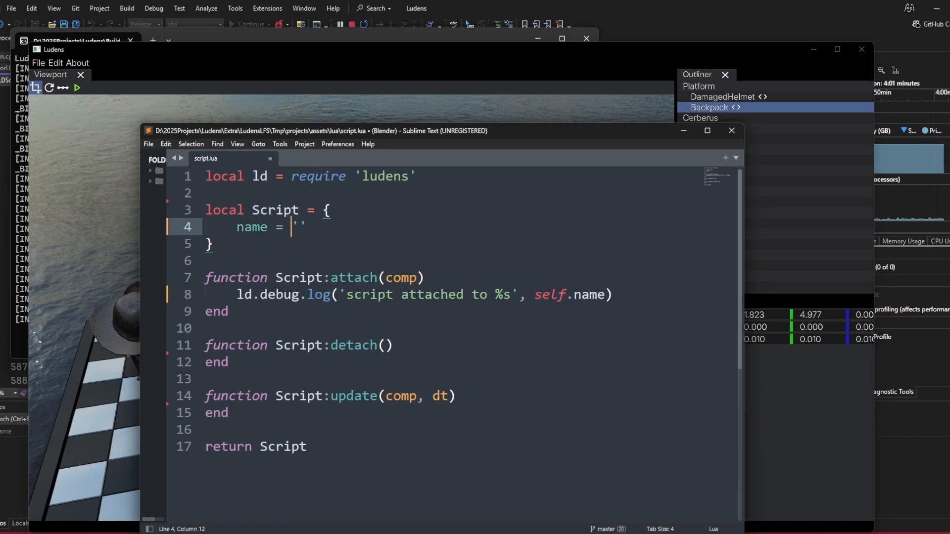
{"action": "type", "text": "self.name = comp"}
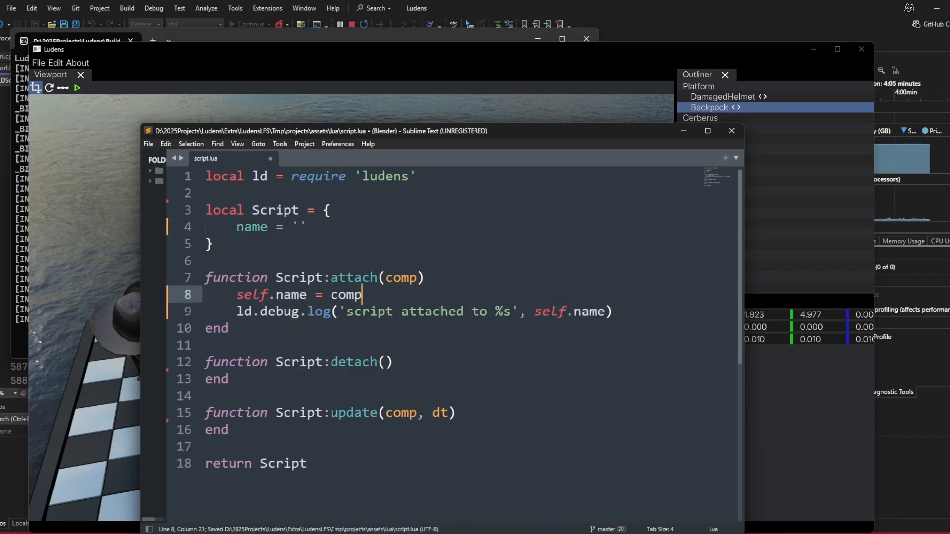
{"action": "type", "text": ":get_name()"}
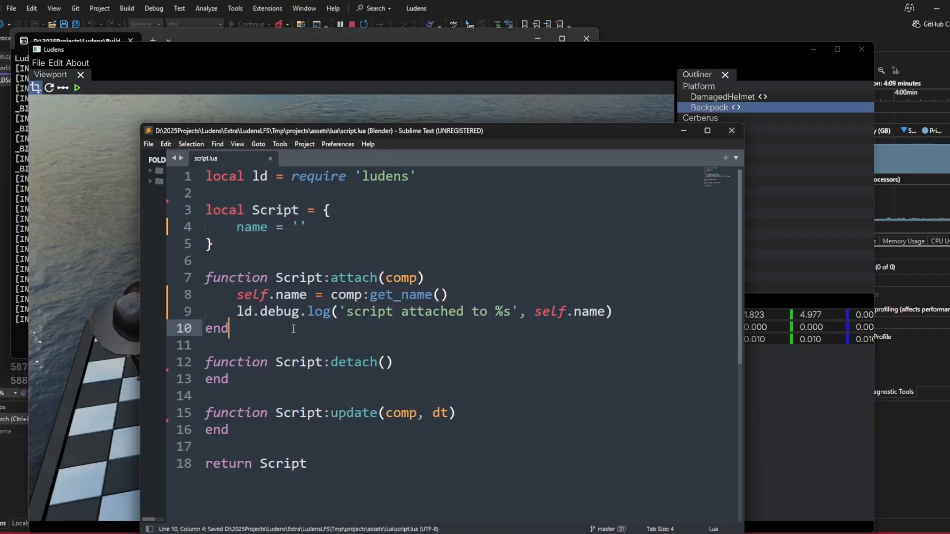
- Log 'script detached from %s' with self.name in detach and save the script
{"action": "type", "text": "ld.debug.log('script attached to %s', self.name)"}
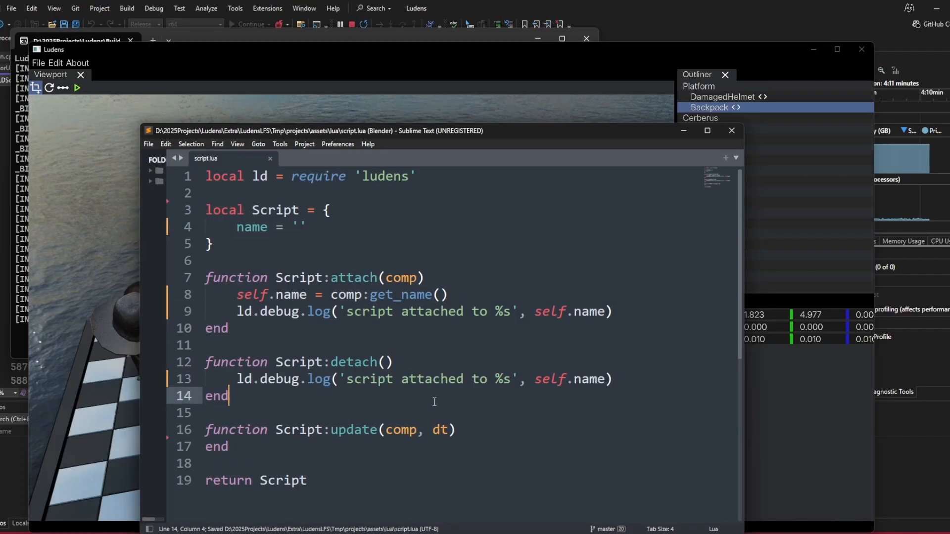
{"action": "double_click", "coordinate": [432, 379]}
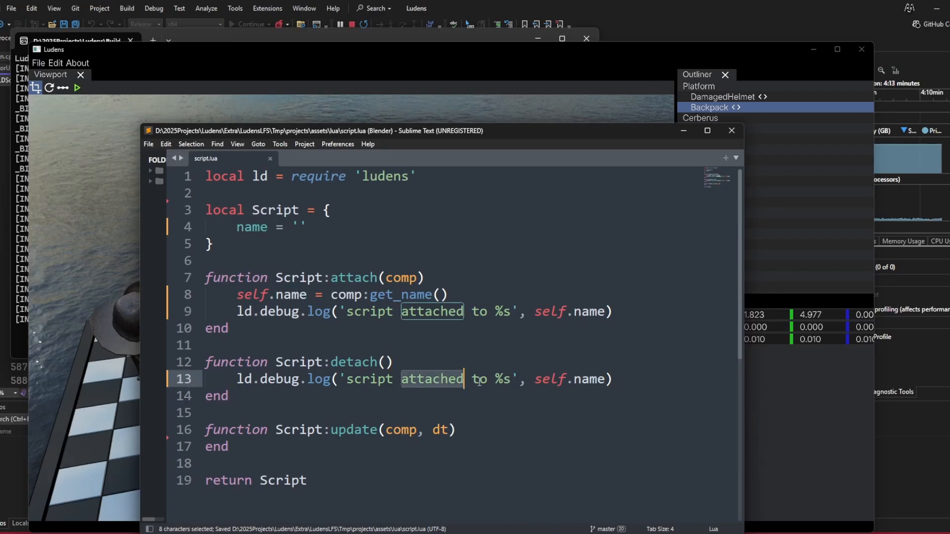
{"action": "type", "text": "detach"}
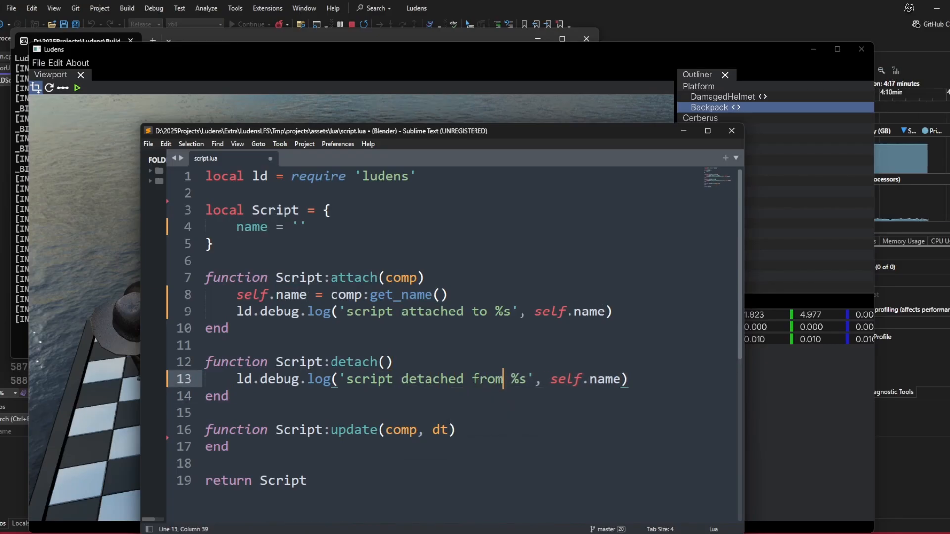
{"action": "key", "text": "ctrl+s"}
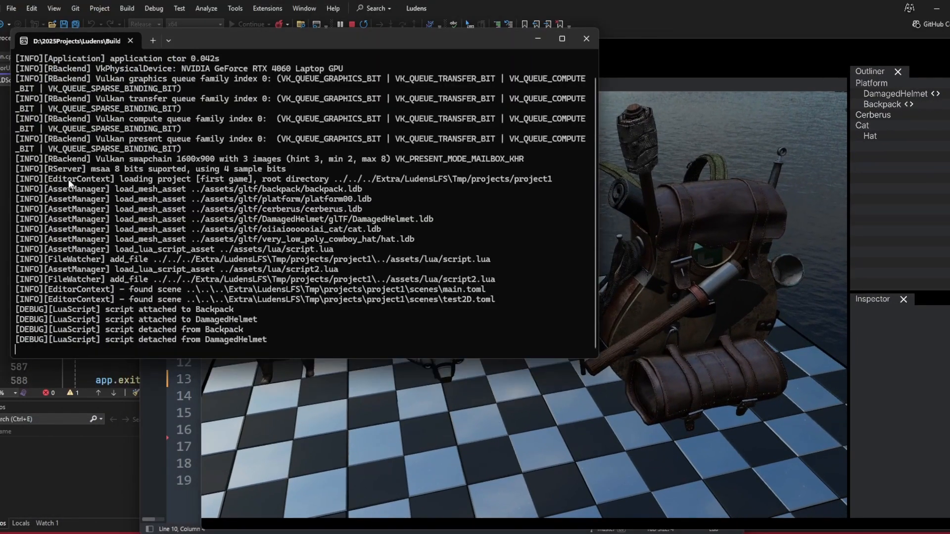
- Return to the Ludens window and select the DamagedHelmet object in the Outliner
{"action": "double_click", "coordinate": [120, 309]}
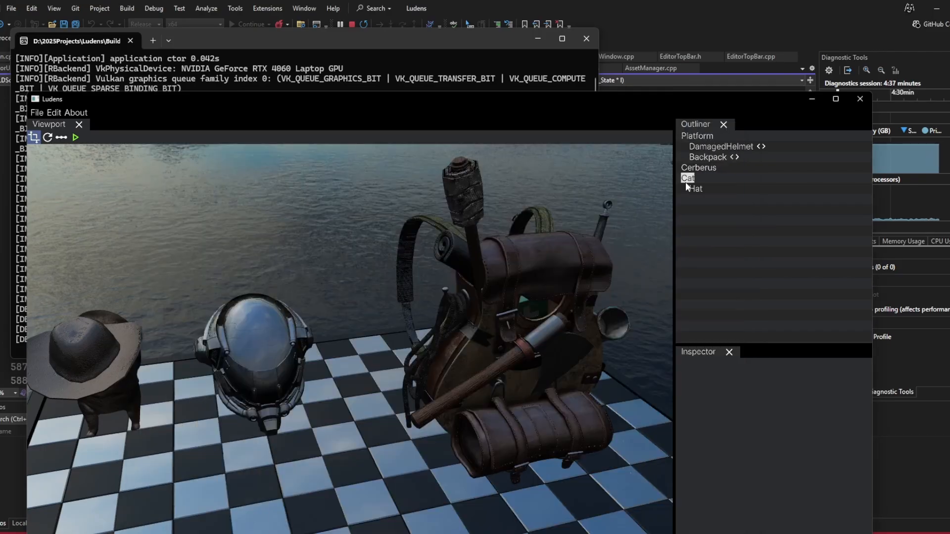
{"action": "left_click", "coordinate": [720, 146]}
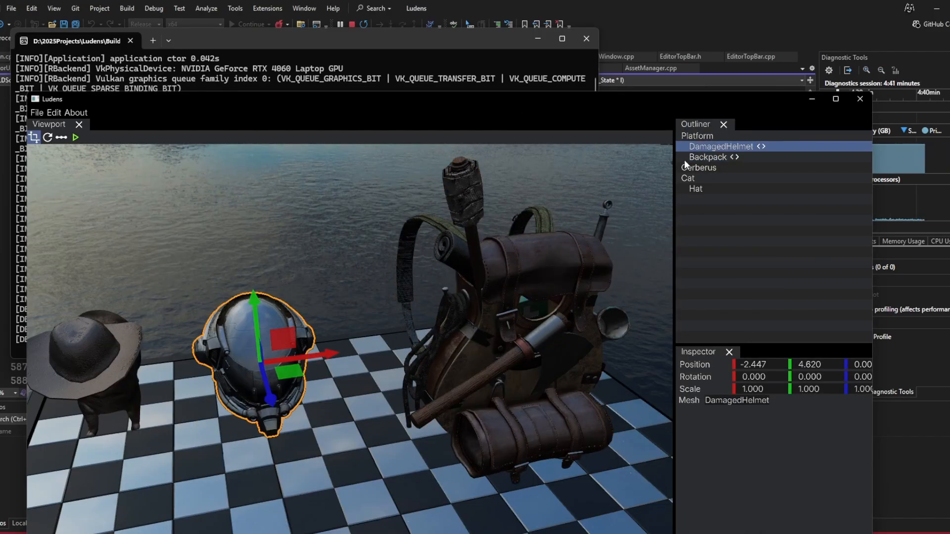
{"action": "mouse_move", "coordinate": [562, 102]}
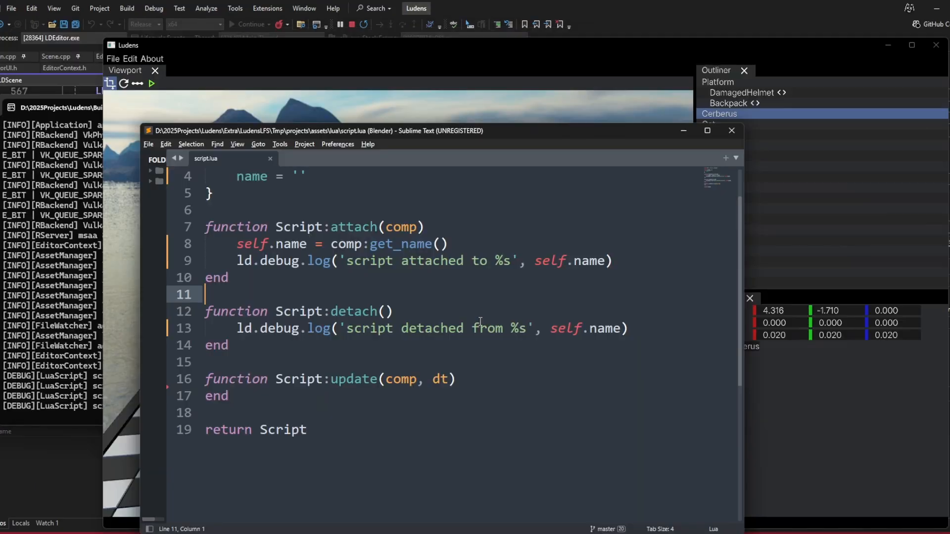
- In update, add an if ld.input.get_key_down('l') then ... end block with a debug log inside
{"action": "left_click", "coordinate": [455, 379]}
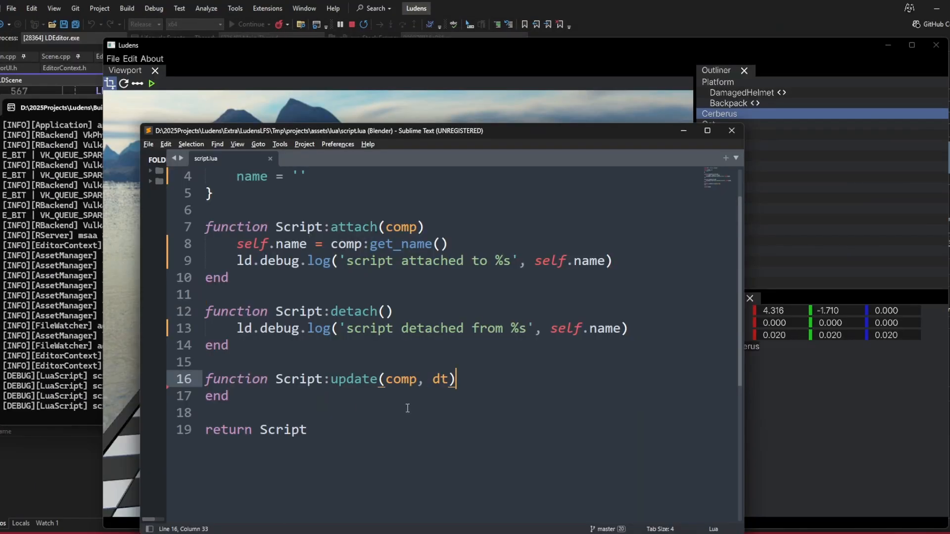
{"action": "double_click", "coordinate": [355, 379]}
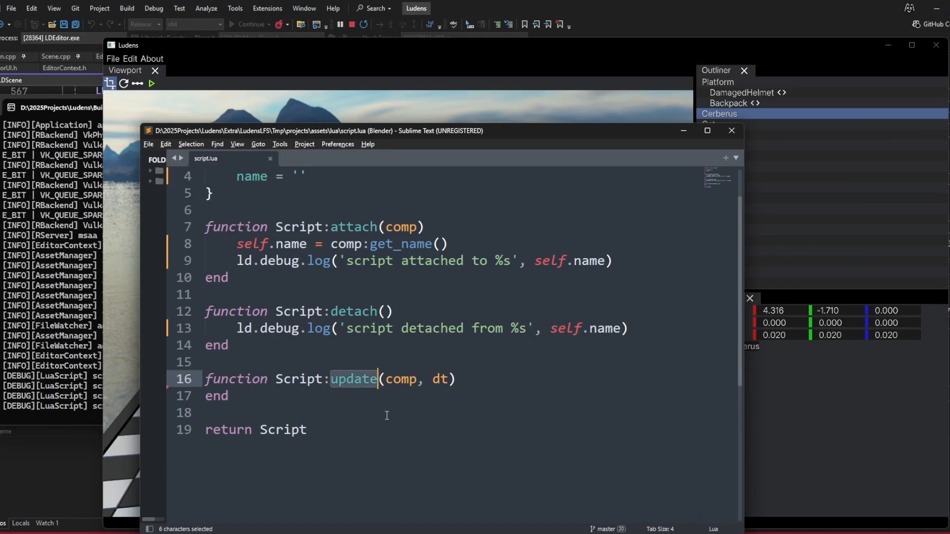
{"action": "mouse_move", "coordinate": [363, 406]}
{"action": "type", "text": "if"}
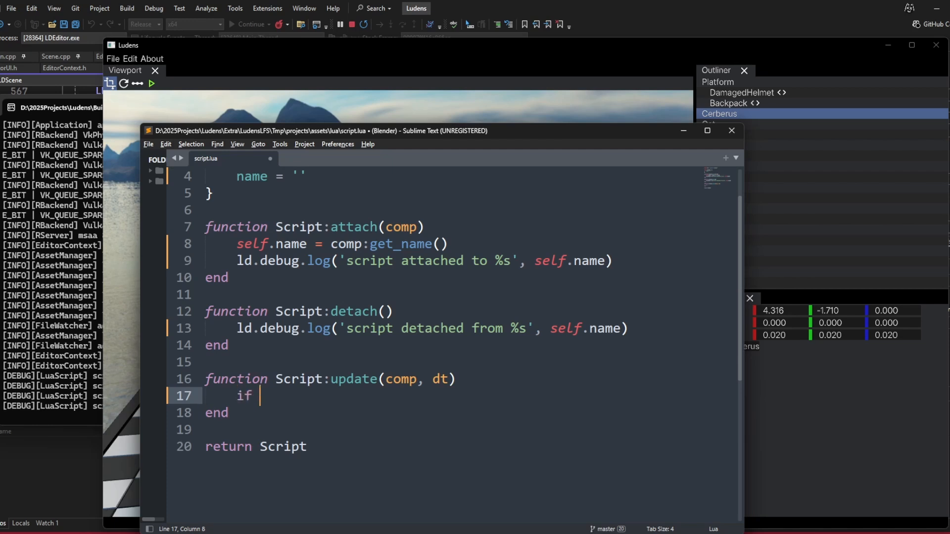
{"action": "type", "text": "ld.inpu"}
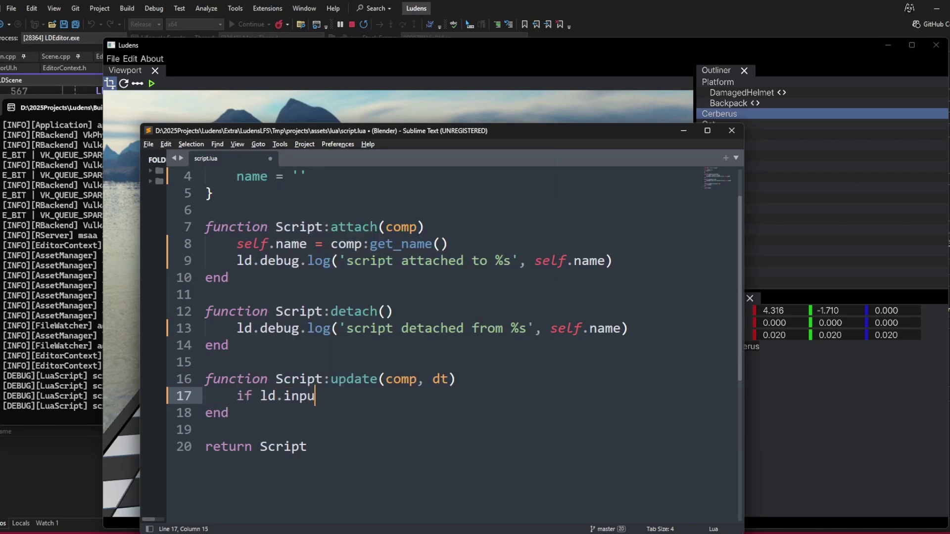
{"action": "type", "text": "t.get_key_"}
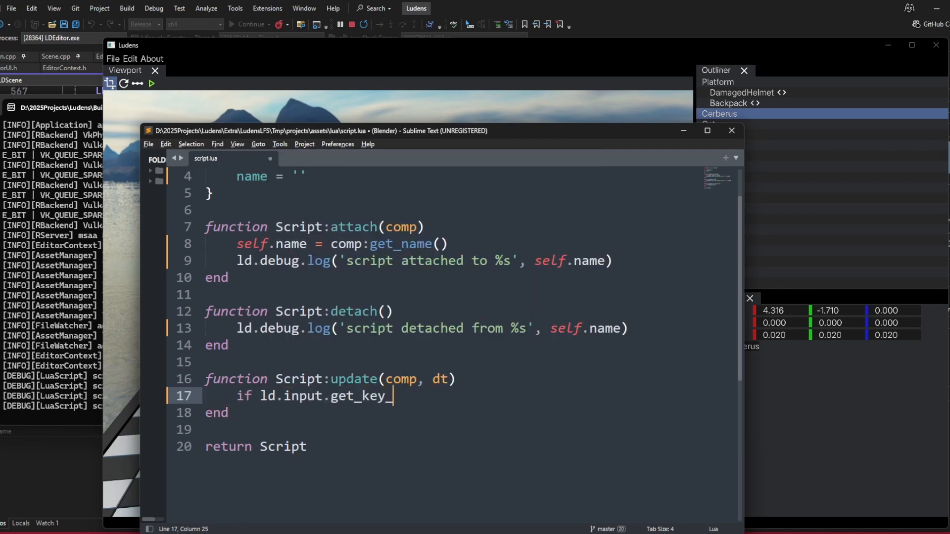
{"action": "type", "text": "down('l') th"}
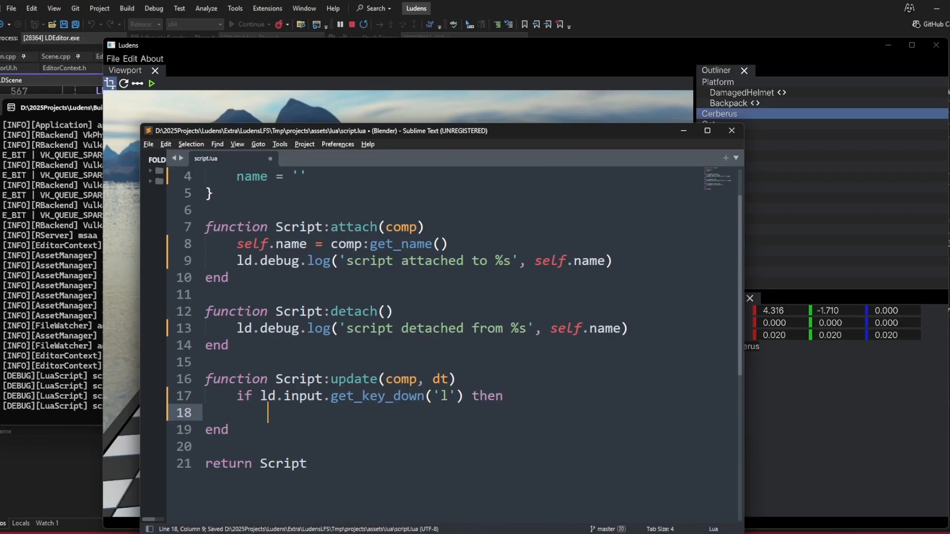
{"action": "type", "text": "end"}
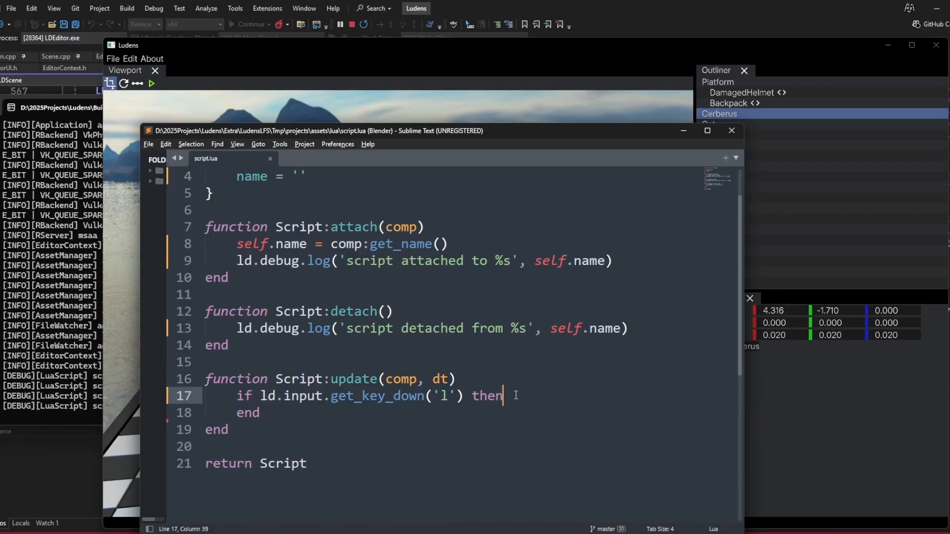
{"action": "type", "text": "ld.de"}
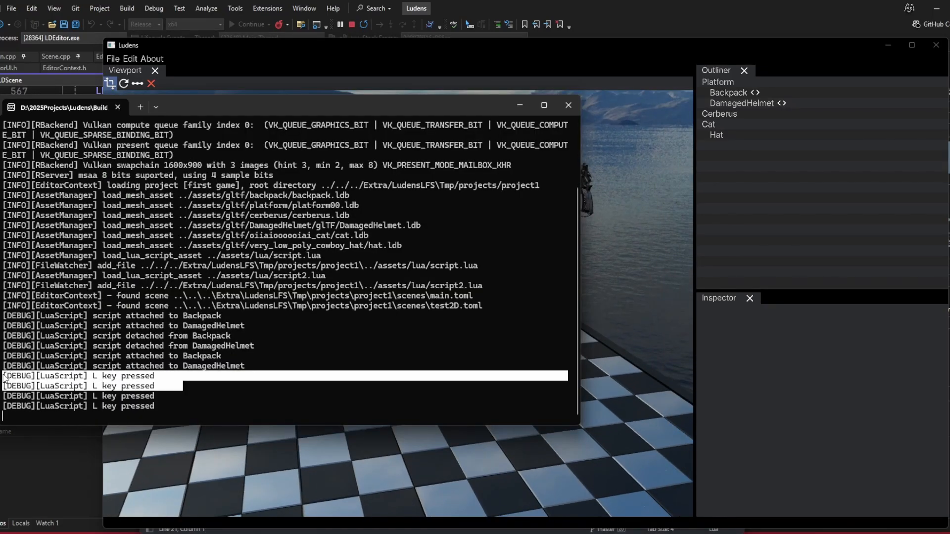
{"action": "mouse_move", "coordinate": [76, 385]}
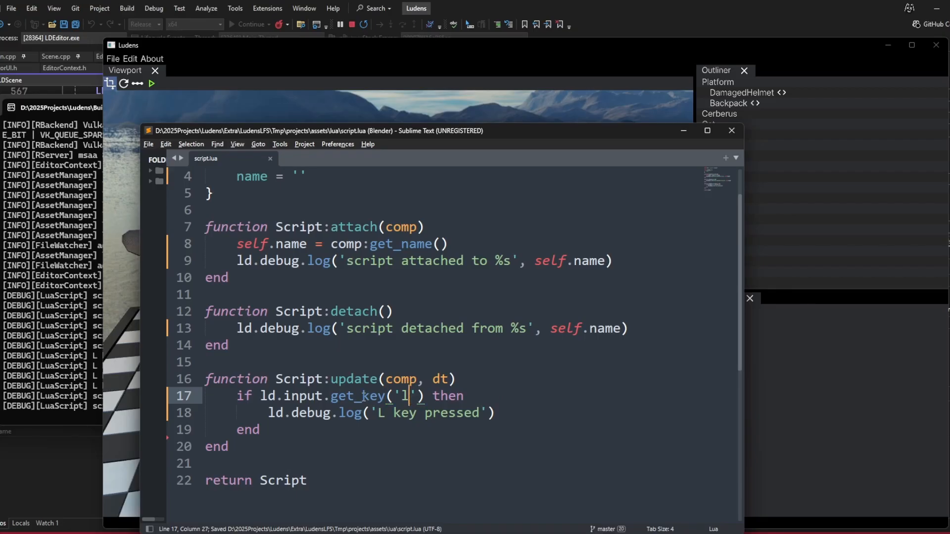
- Check the 'space' key instead of 'l' and comment out the log line with --
{"action": "key", "text": "Backspace"}
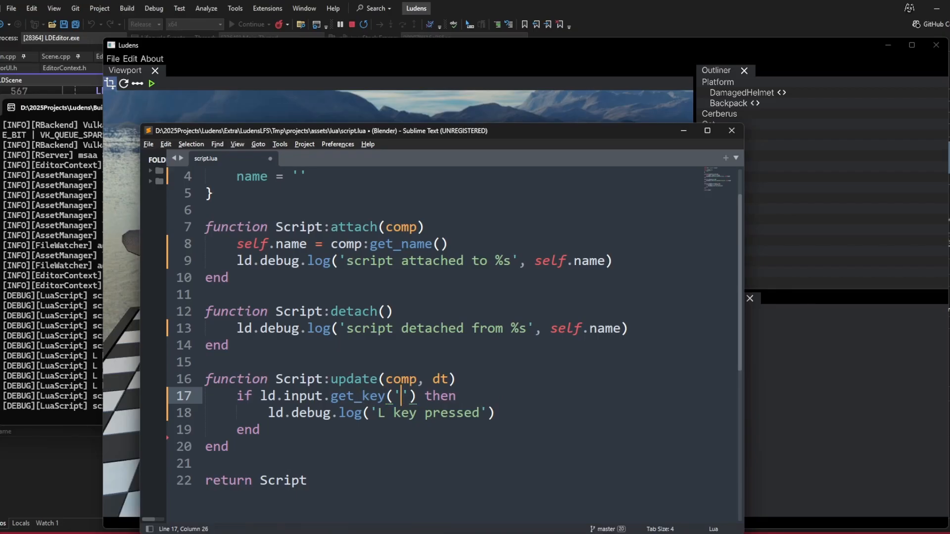
{"action": "type", "text": "space"}
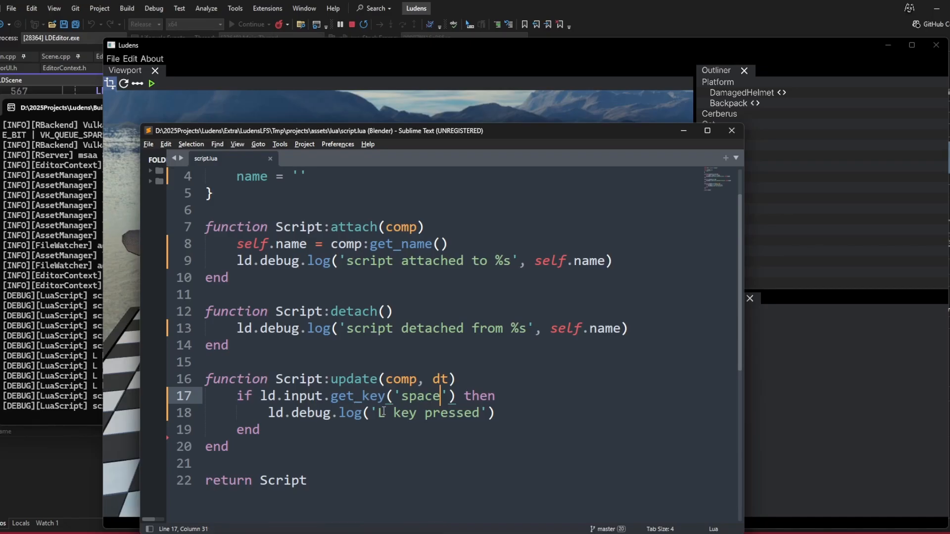
{"action": "left_click", "coordinate": [269, 414]}
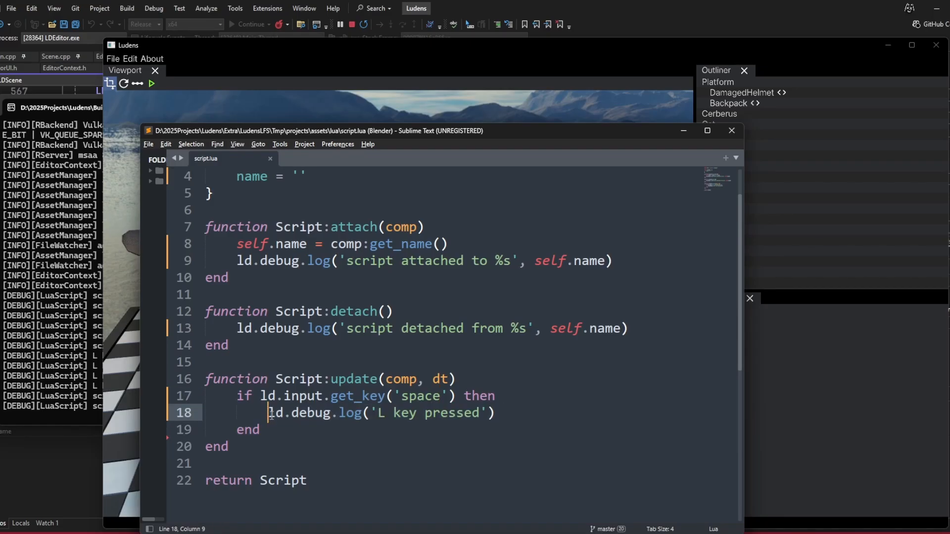
{"action": "type", "text": "--"}
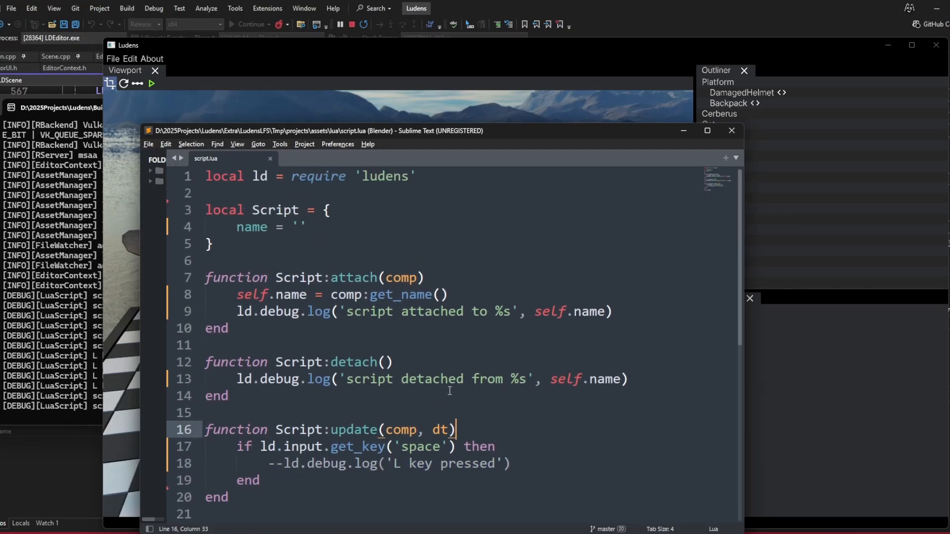
- Read local rot = comp.transform:get_rotation() while space is held
{"action": "type", "text": "local"}
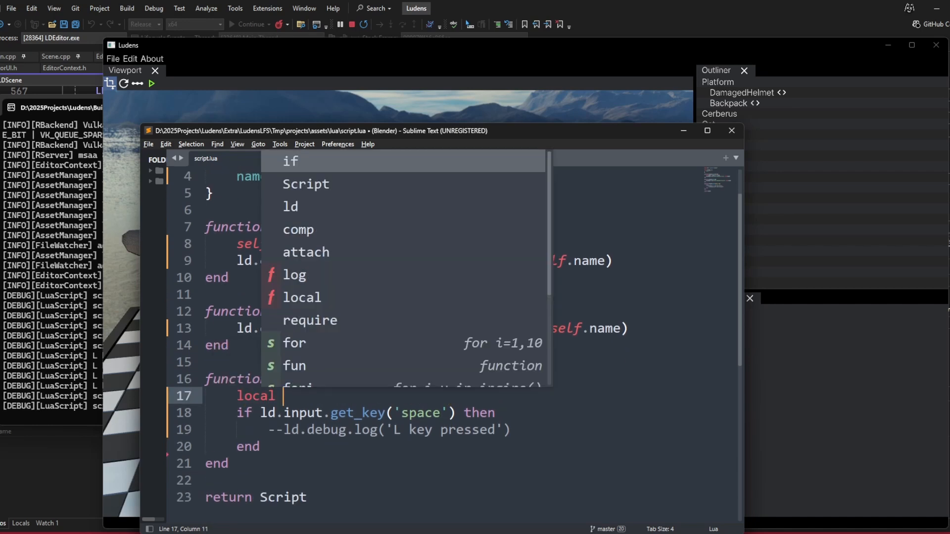
{"action": "type", "text": "rot ="}
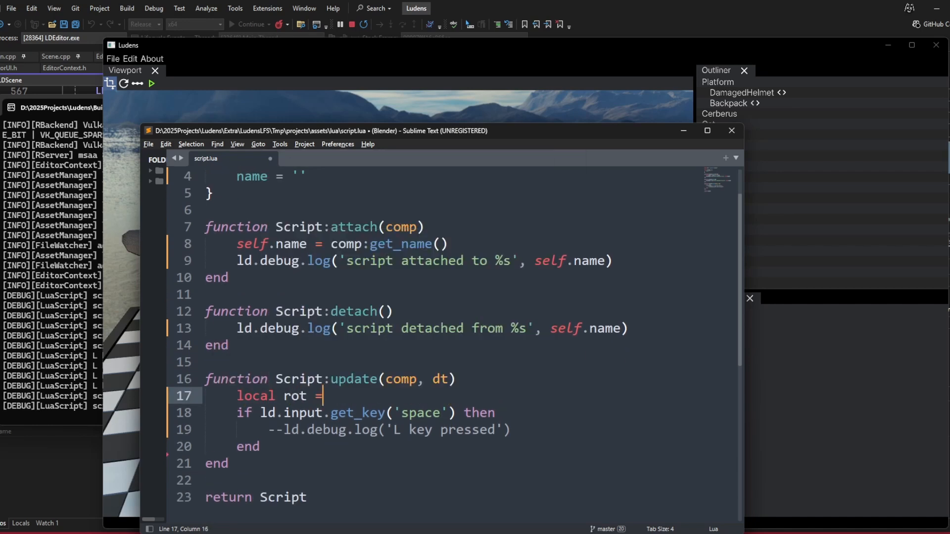
{"action": "type", "text": "co"}
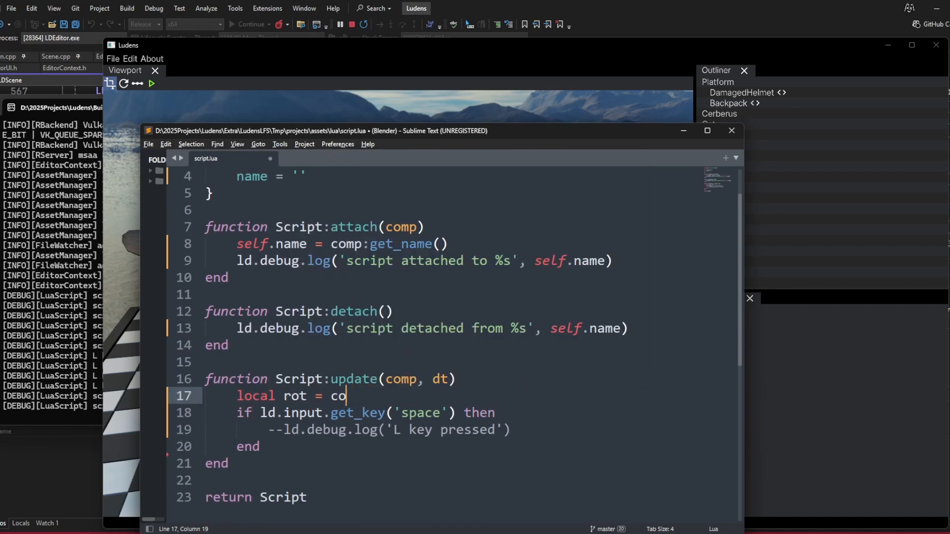
{"action": "type", "text": "mp.transform"}
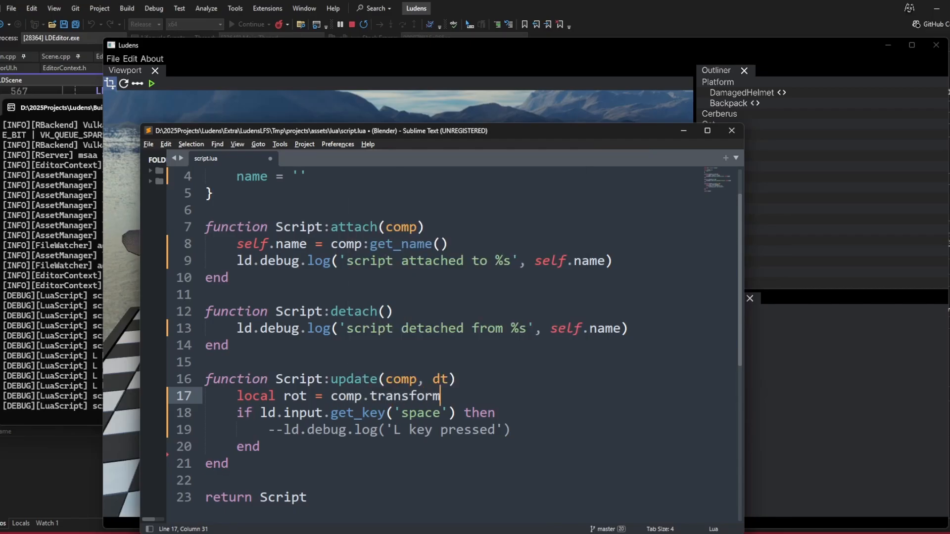
{"action": "type", "text": ":get_roata"}
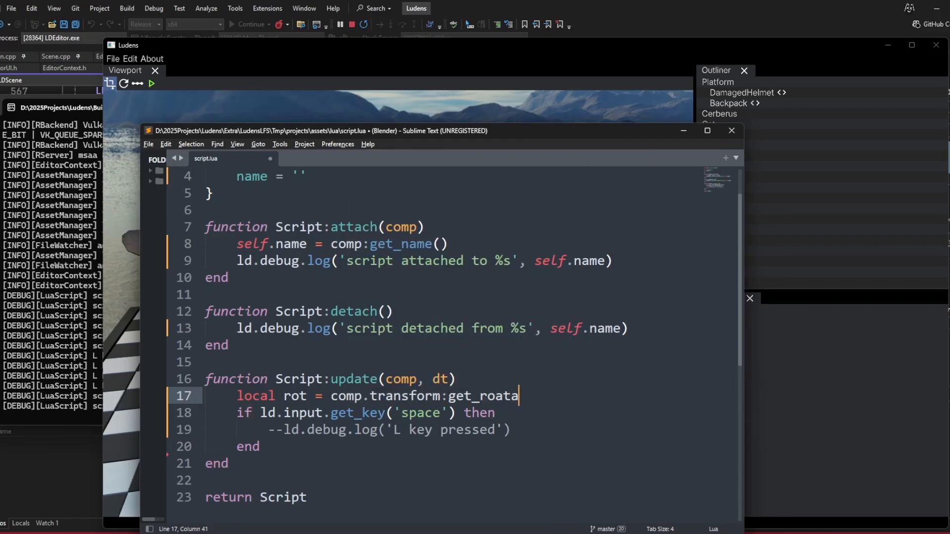
{"action": "type", "text": "tion()"}
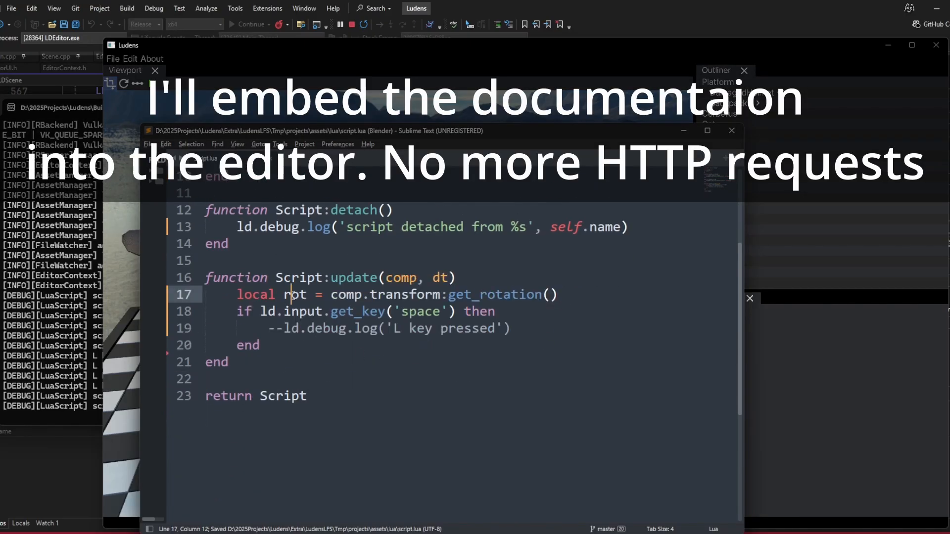
{"action": "double_click", "coordinate": [295, 295]}
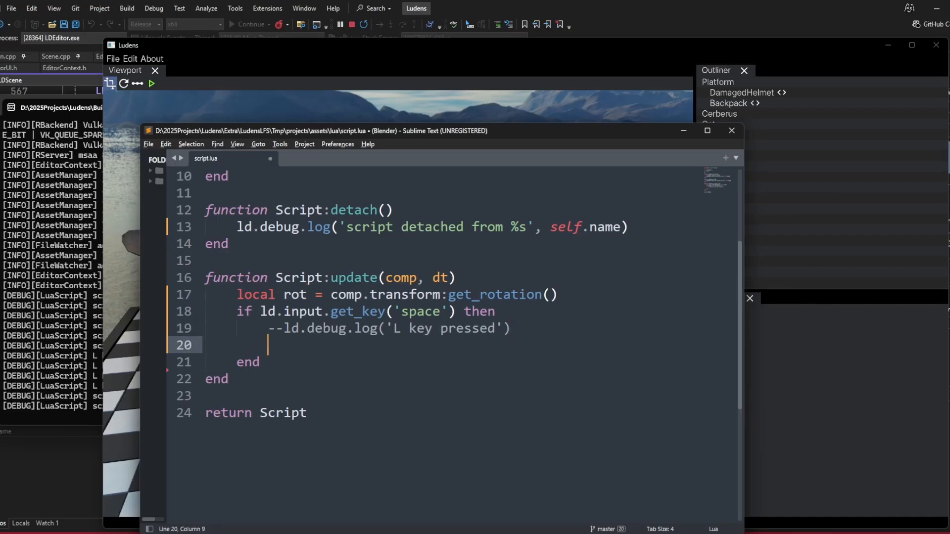
- Increment rot.y by the rotation step each update and save the script
{"action": "type", "text": "rot.y"}
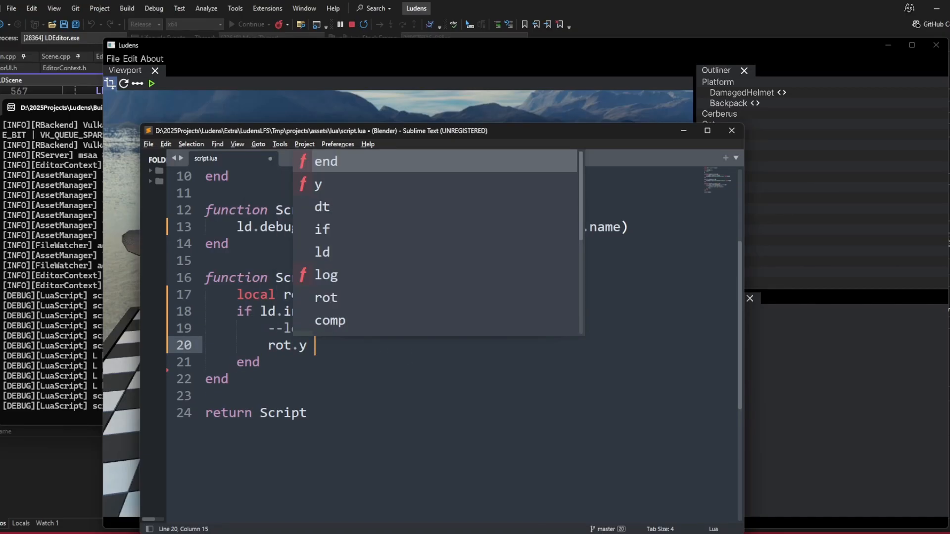
{"action": "type", "text": "+"}
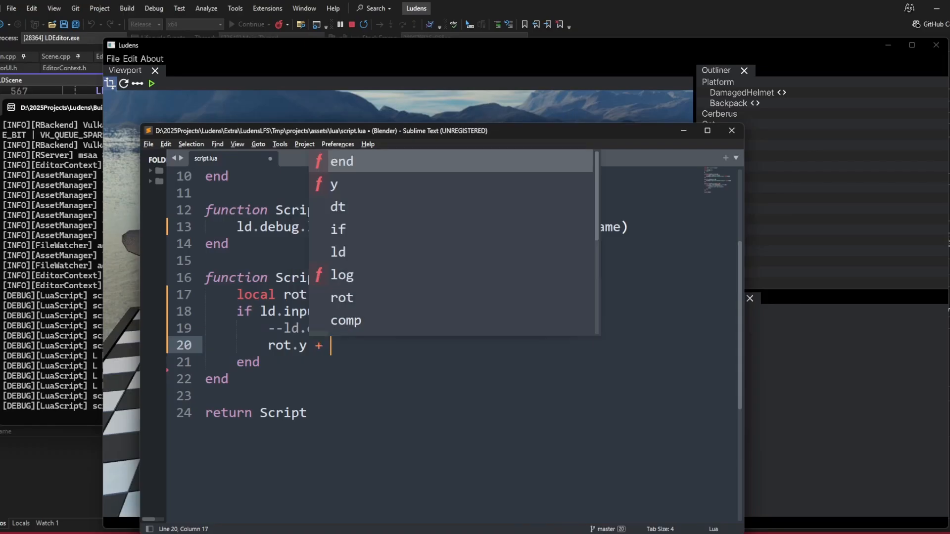
{"action": "type", "text": "rot."}
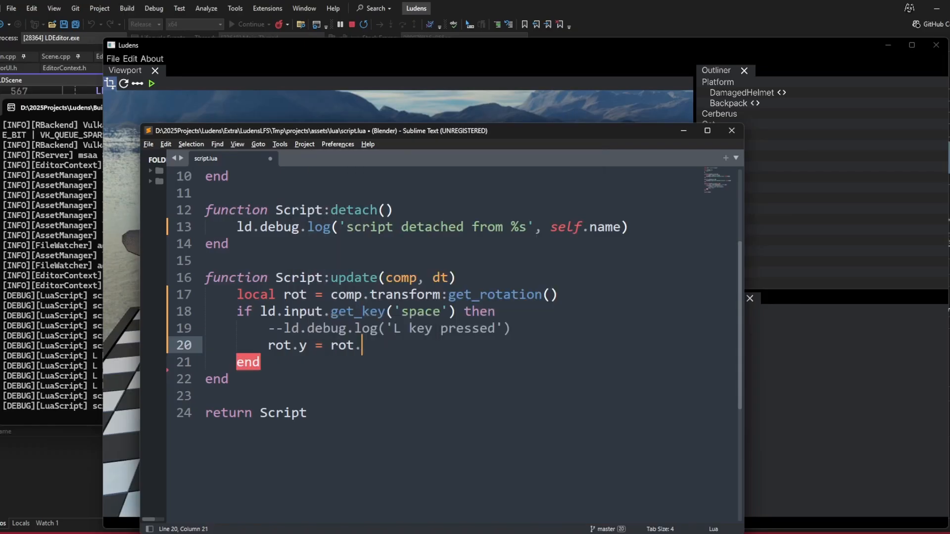
{"action": "type", "text": "y + 30 * dt"}
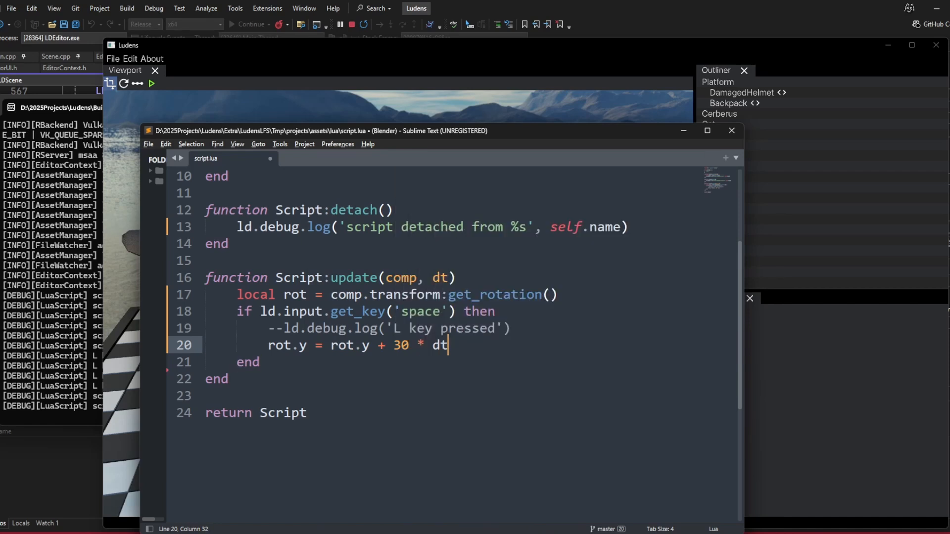
{"action": "key", "text": "ctrl+s"}
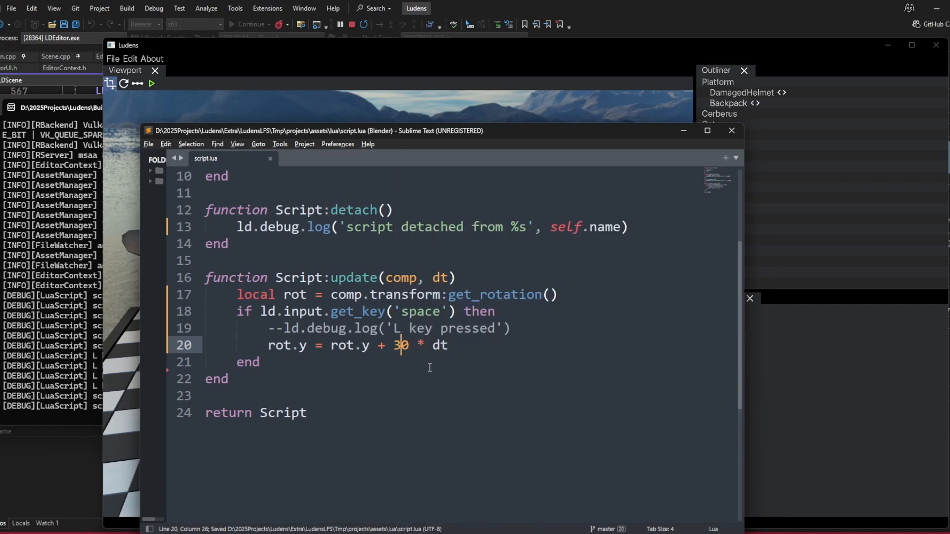
- Apply the new rotation with comp.transform:set_rotation(rot)
{"action": "key", "text": "Backspace"}
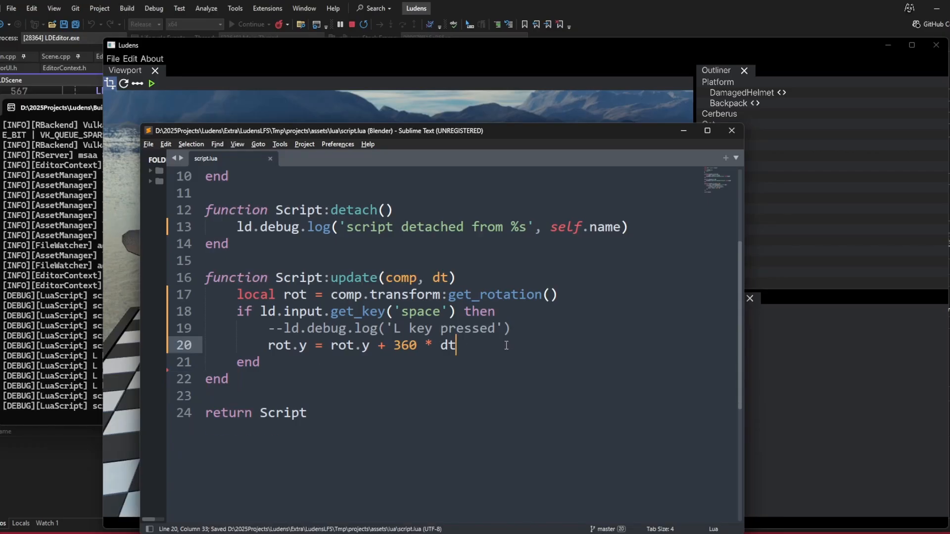
{"action": "type", "text": "comp.transform:set_"}
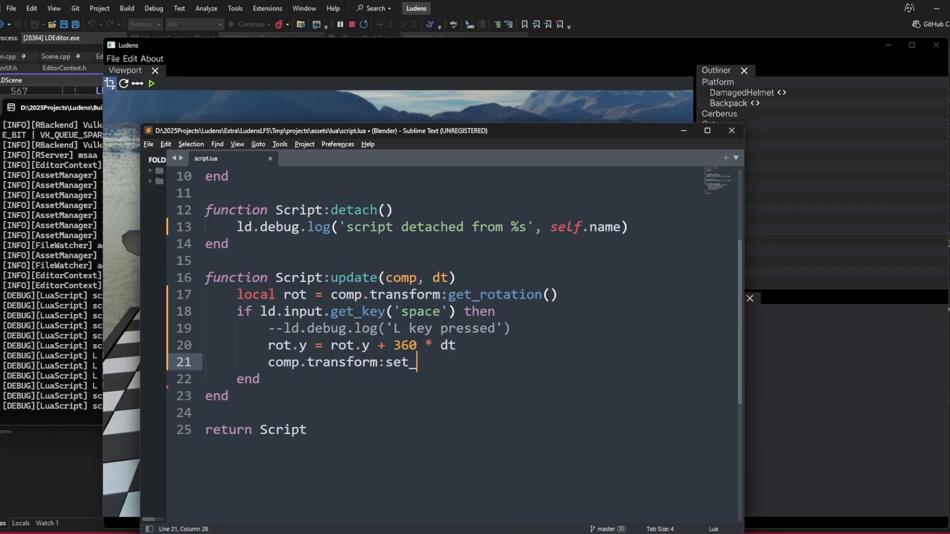
{"action": "type", "text": "rotation()"}
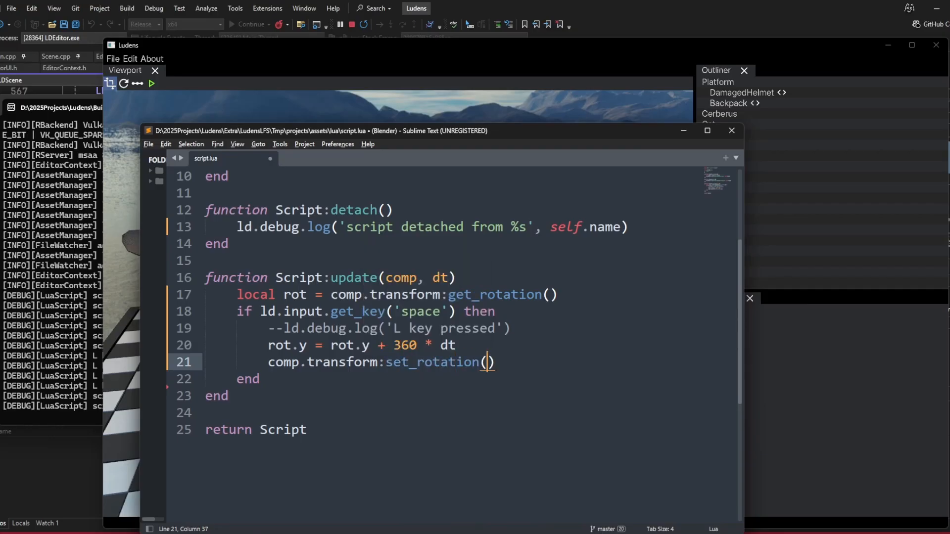
{"action": "type", "text": "rot"}
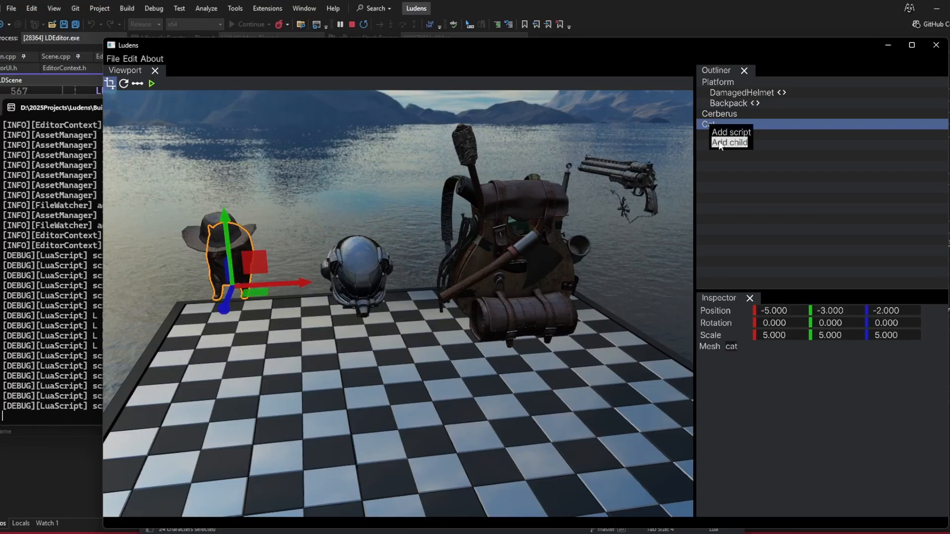
- Attach script.lua from the lua assets folder as the Cat object's script
{"action": "left_click", "coordinate": [728, 143]}
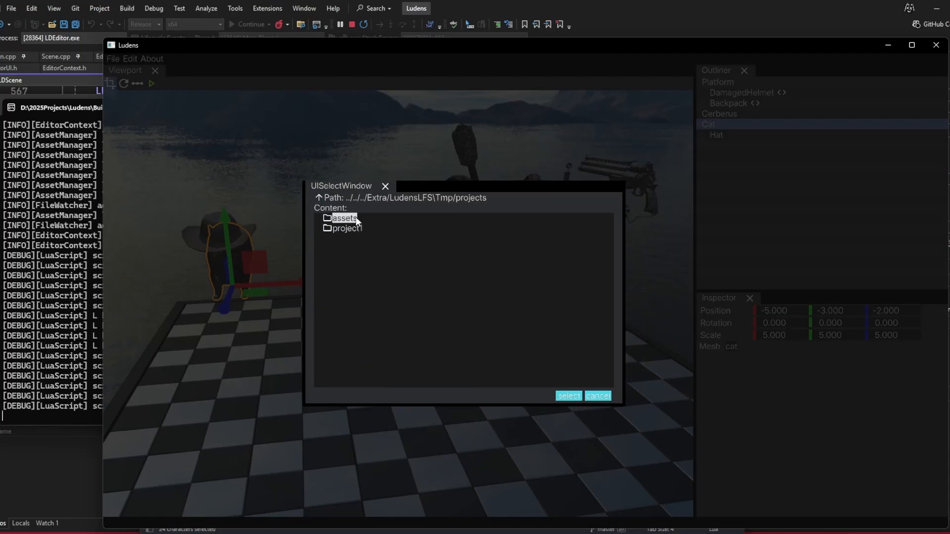
{"action": "double_click", "coordinate": [343, 218]}
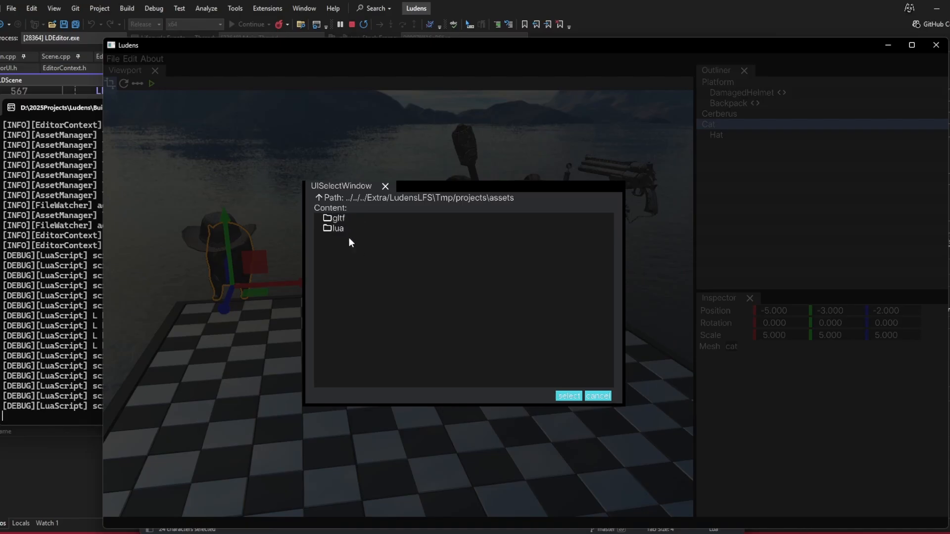
{"action": "double_click", "coordinate": [333, 227]}
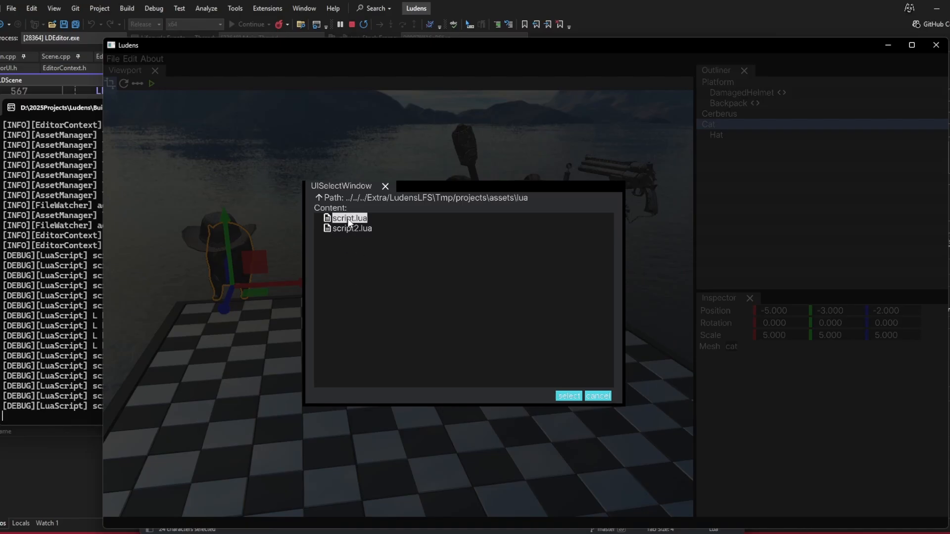
{"action": "left_click", "coordinate": [569, 396]}
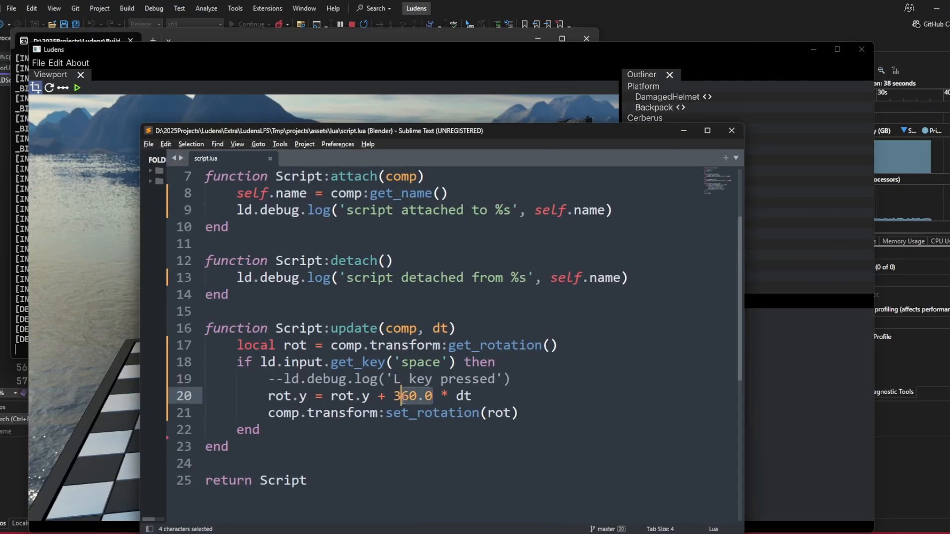
- Use self.rotSpeed in the spin line and add rotSpeed = 360.0 and moveSpeed = 5 to Script
{"action": "type", "text": "self."}
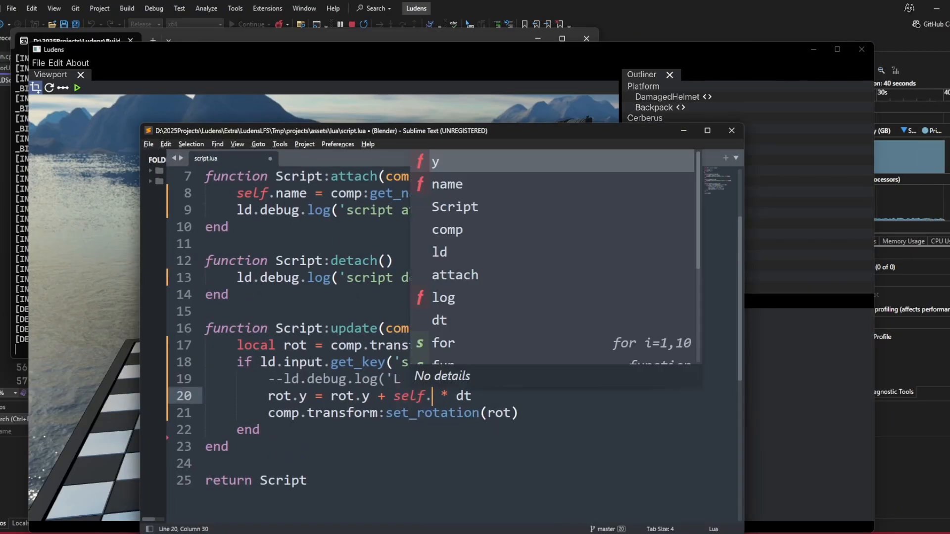
{"action": "type", "text": "rotSpeed"}
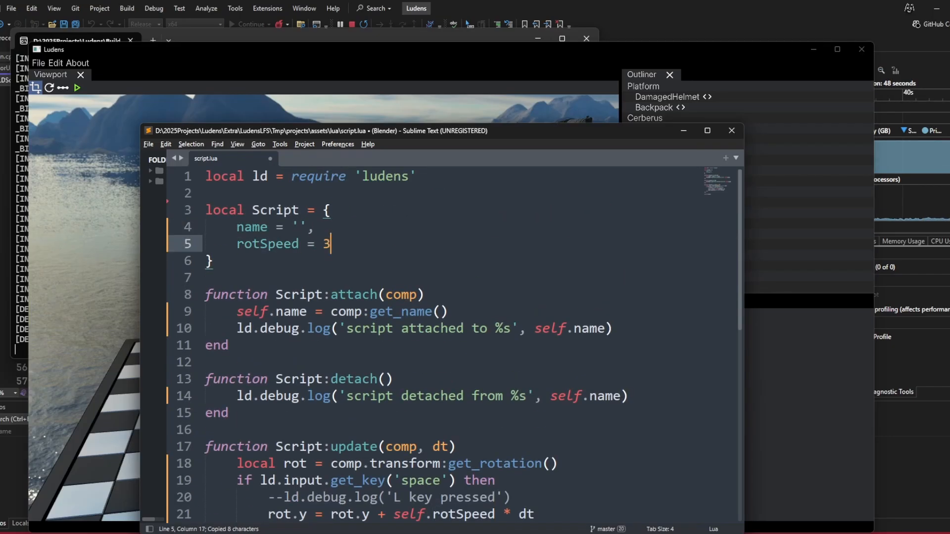
{"action": "type", "text": "60.0,"}
{"action": "type", "text": "moveSp"}
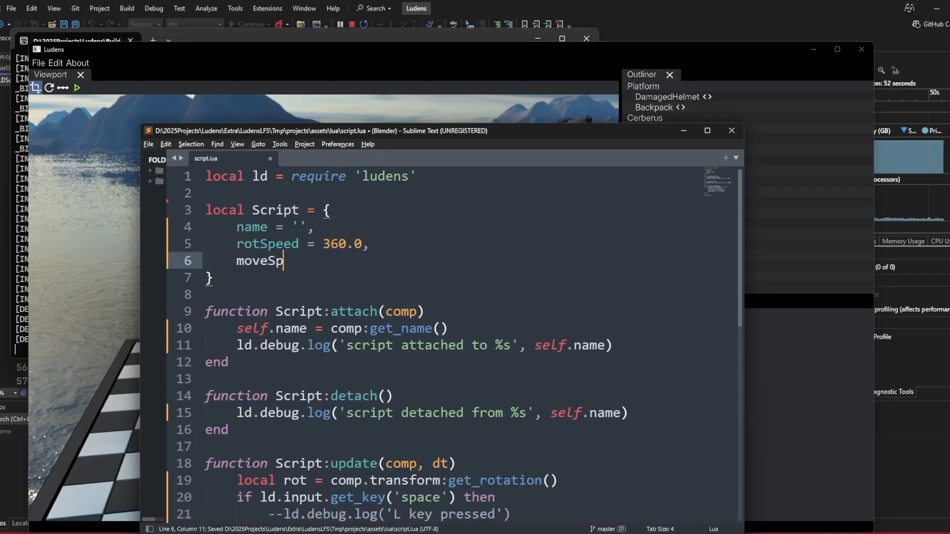
{"action": "type", "text": "eed = 5."}
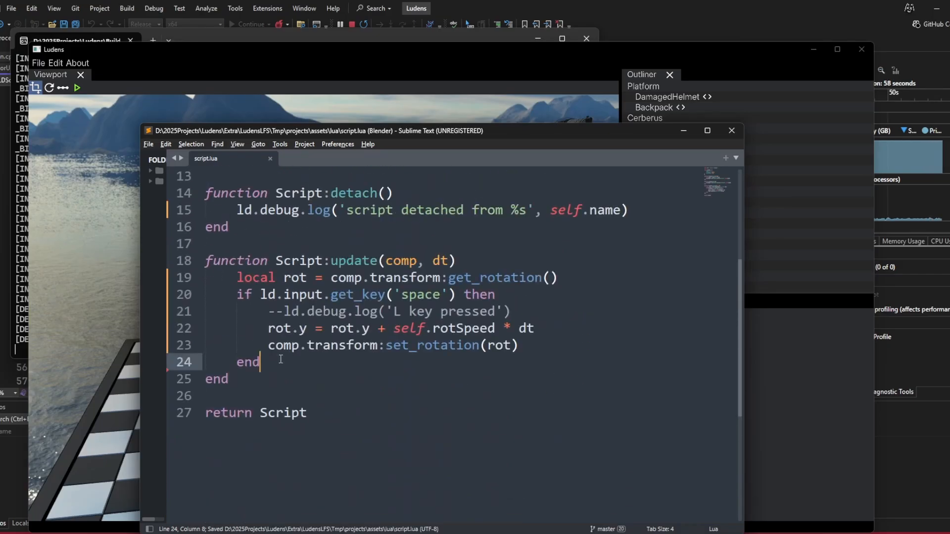
- Read local pos = comp.transform:get_position() under an 'h' key check
{"action": "type", "text": "lcao"}
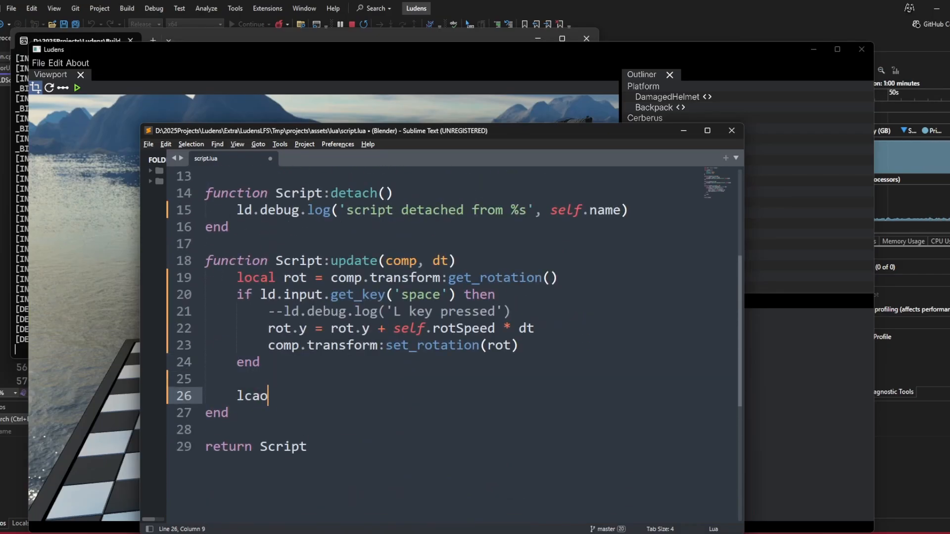
{"action": "type", "text": "local pos = comp"}
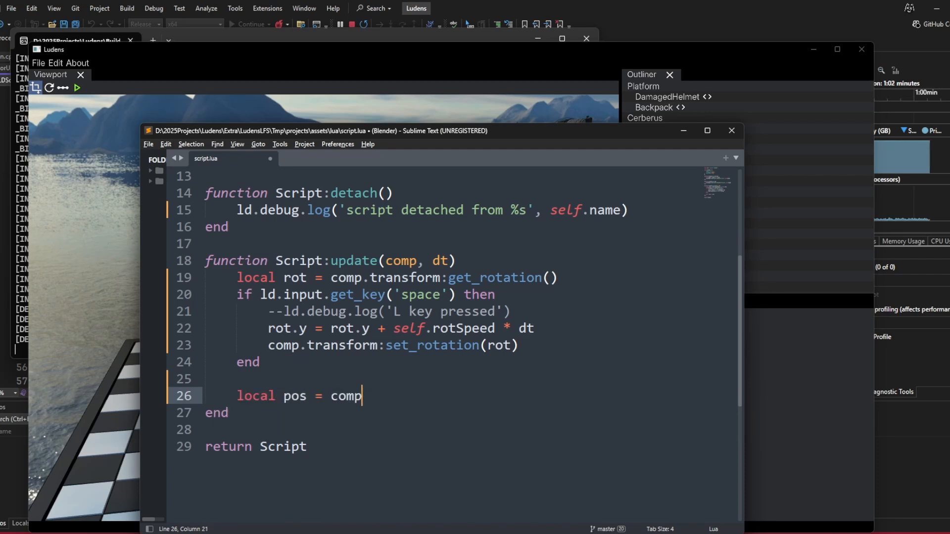
{"action": "type", "text": ".transform:get_position("}
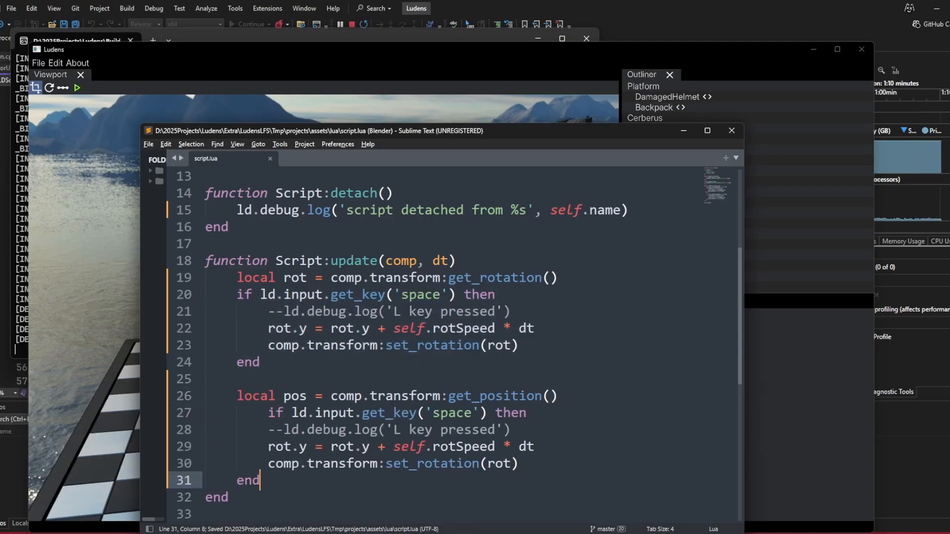
{"action": "double_click", "coordinate": [419, 413]}
{"action": "type", "text": "h"}
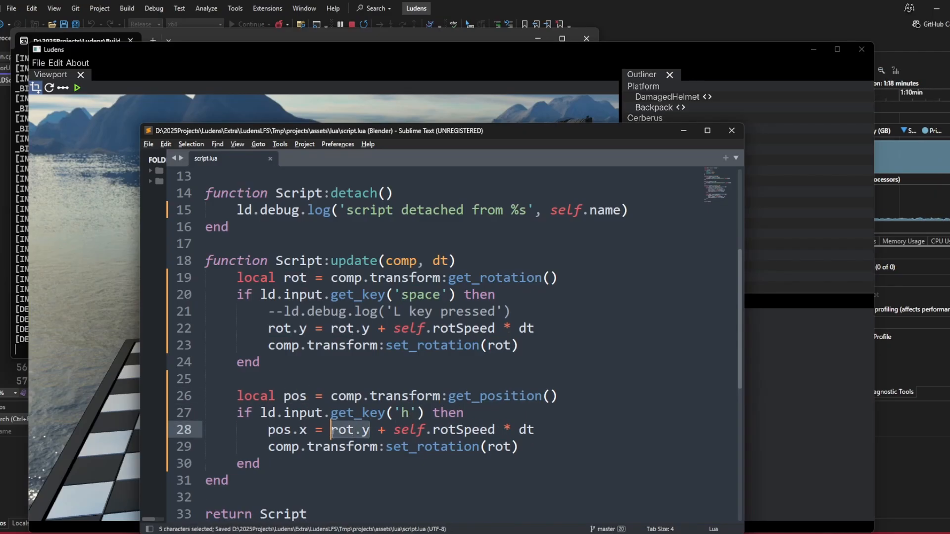
- Shift pos.x by self.moveSpeed * dt for h and l, then save
{"action": "type", "text": "pos.x"}
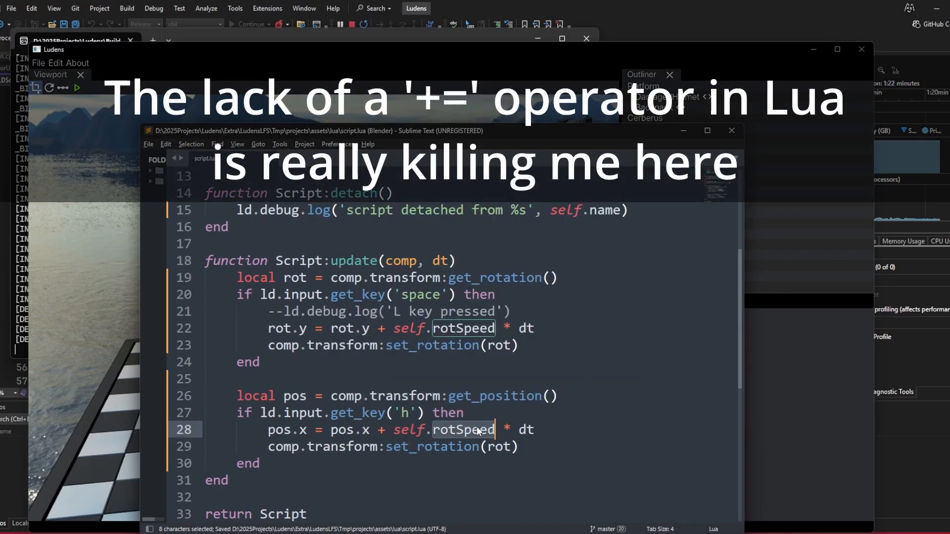
{"action": "type", "text": "move"}
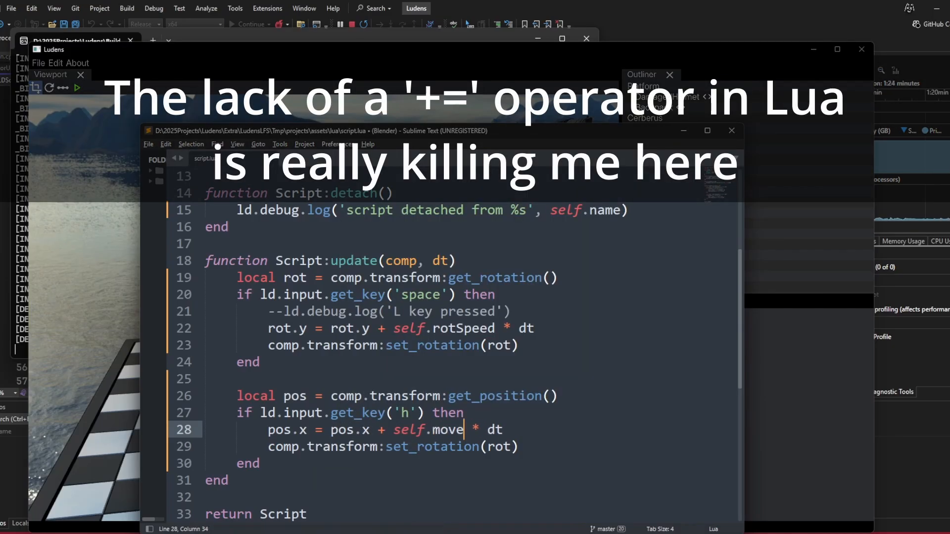
{"action": "type", "text": "Speed"}
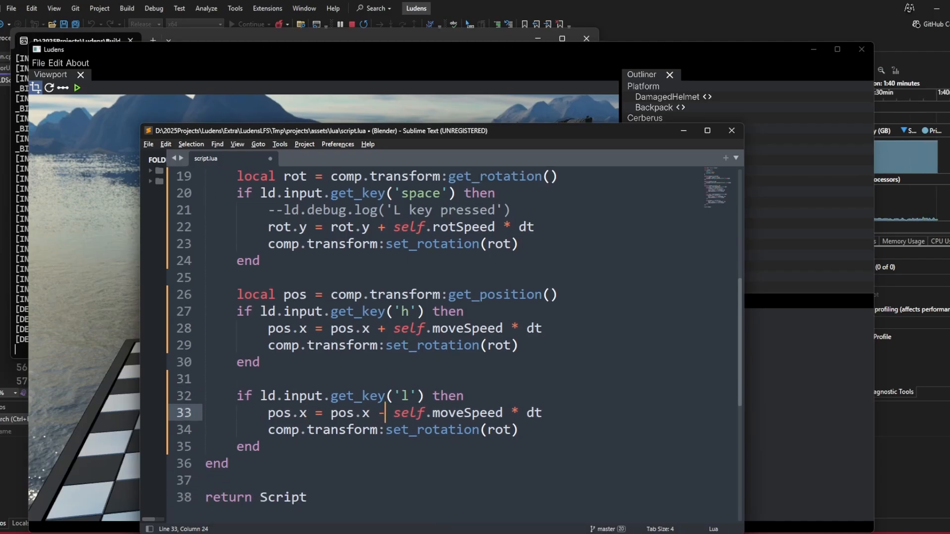
{"action": "key", "text": "ctrl+s"}
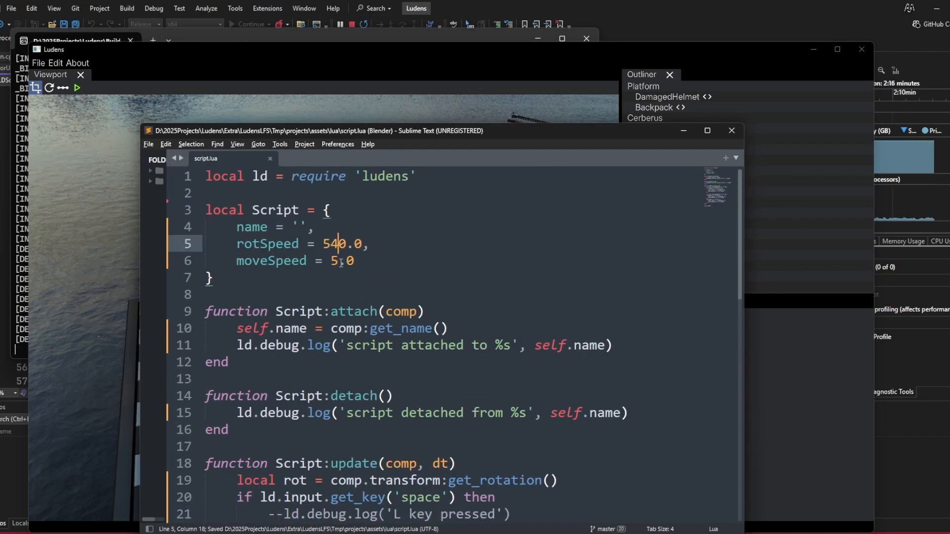
- Retune the script's default speed value to 10.0 in script.lua
{"action": "type", "text": "10.0"}
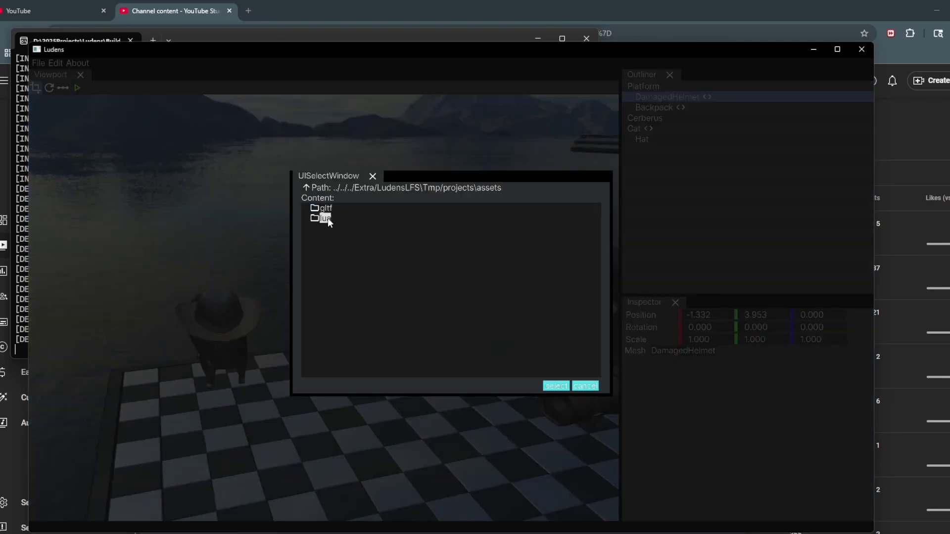
- Enter the lua assets folder in the script picker for DamagedHelmet
{"action": "double_click", "coordinate": [323, 217]}
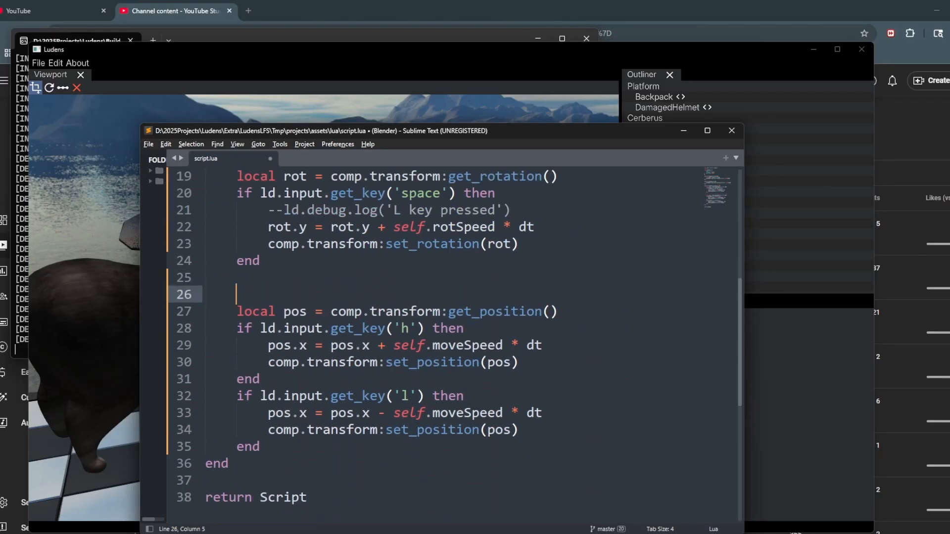
- Play the scene from the viewport to test the set_position script, then stop it
{"action": "type", "text": "comp:play_"}
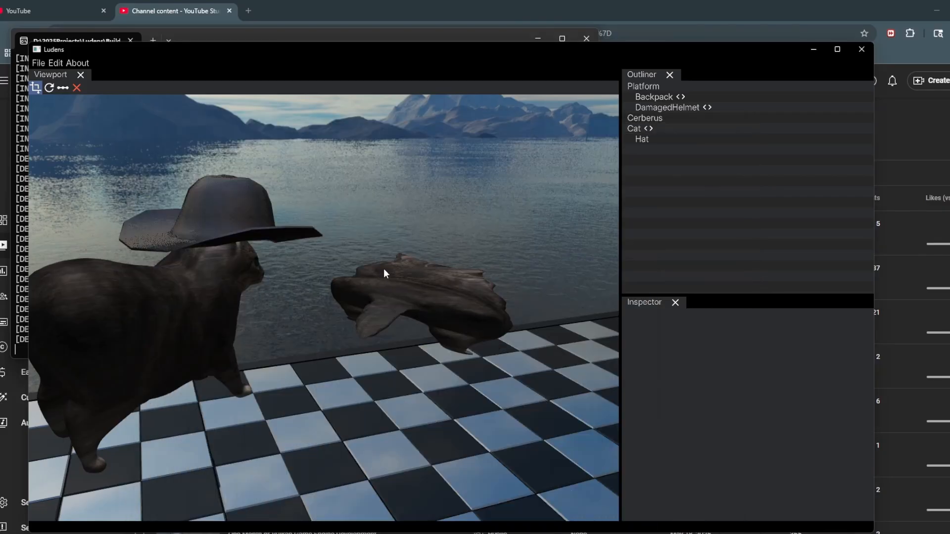
{"action": "left_click", "coordinate": [667, 107]}
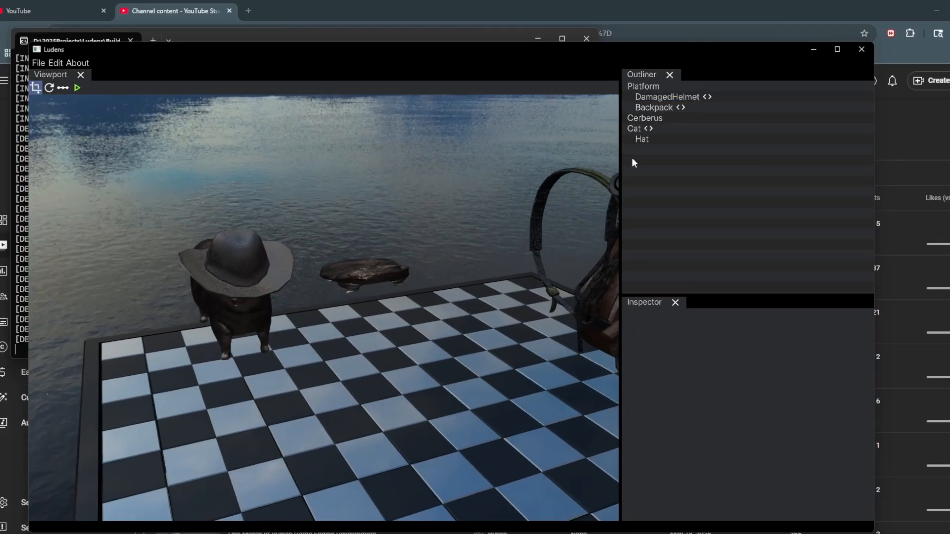
{"action": "left_click", "coordinate": [641, 138]}
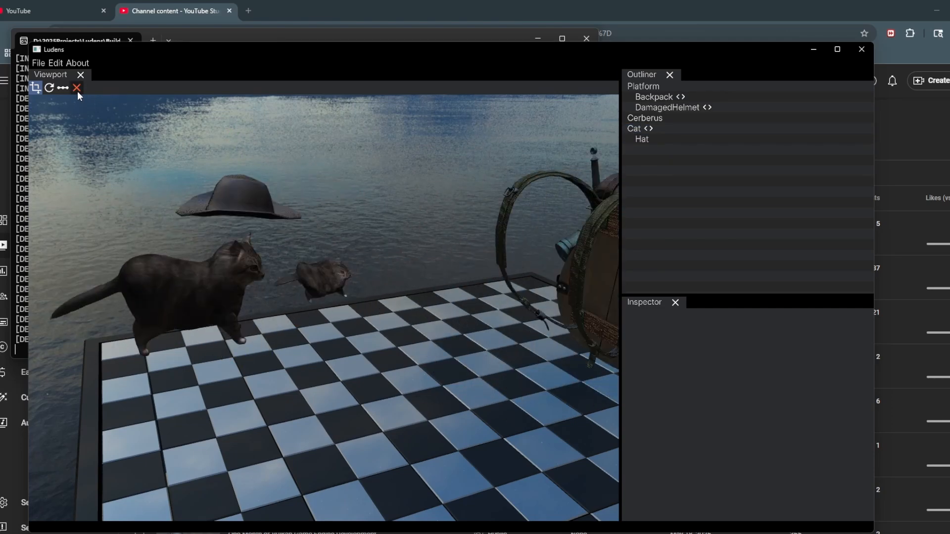
{"action": "left_click", "coordinate": [641, 138]}
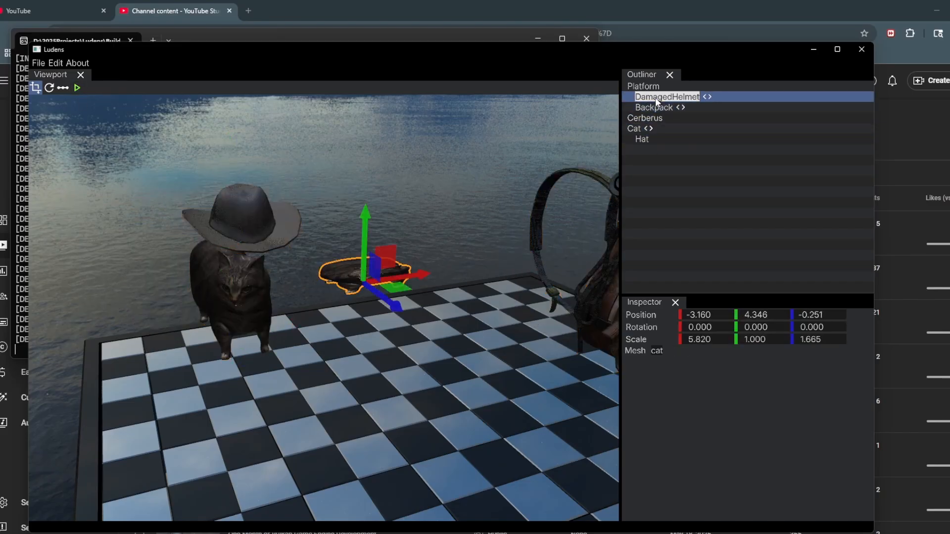
- Select the Backpack object and toggle the play test again
{"action": "left_click", "coordinate": [654, 107]}
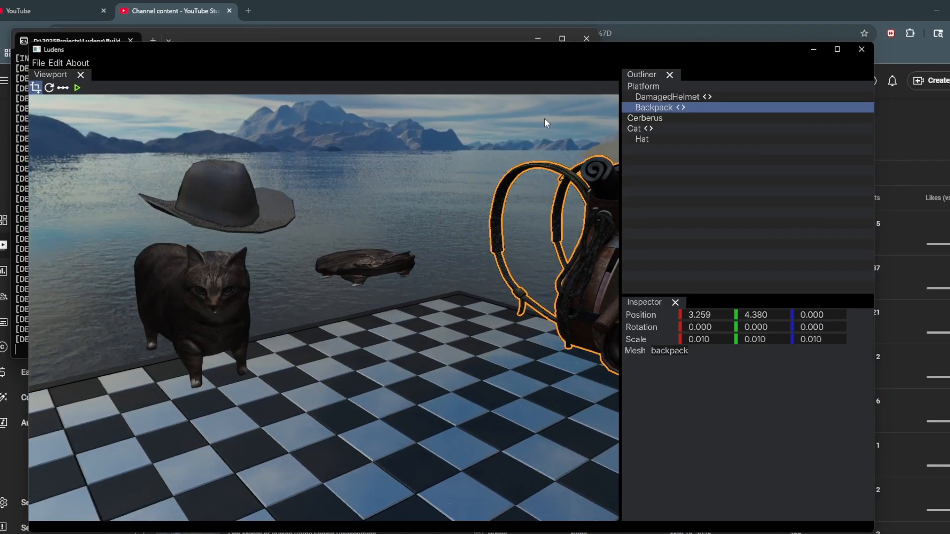
{"action": "left_click", "coordinate": [641, 138]}
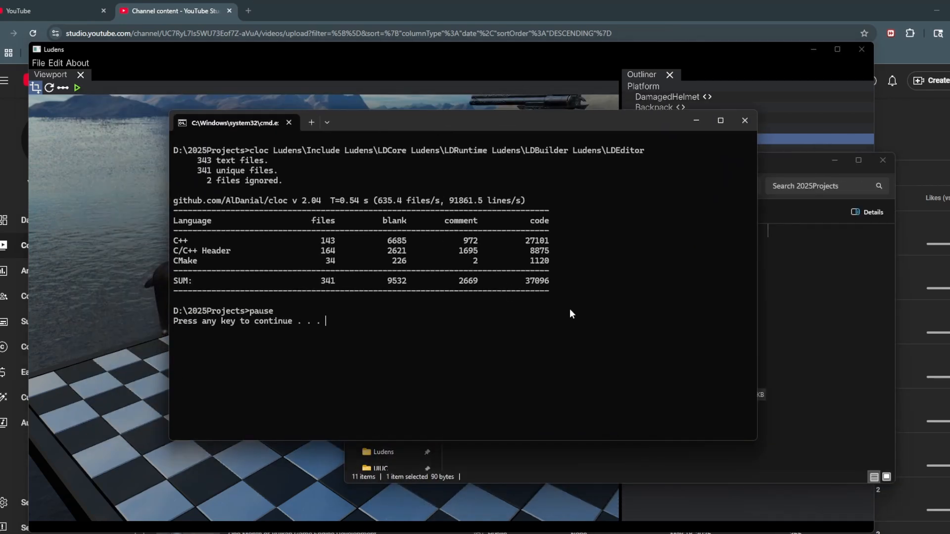
- Run loc.bat (cloc) on the Ludens folders, counting 341 files and 37,096 lines
{"action": "double_click", "coordinate": [392, 151]}
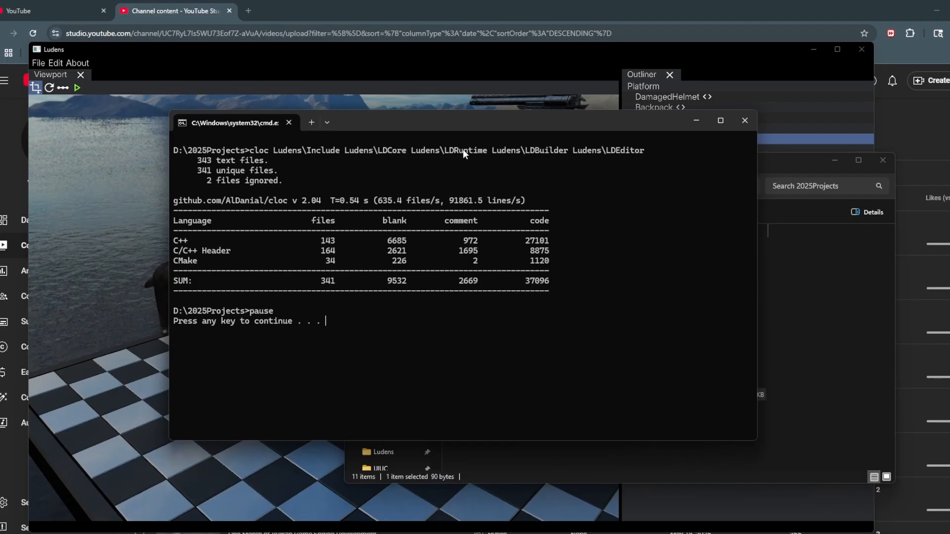
{"action": "double_click", "coordinate": [544, 150]}
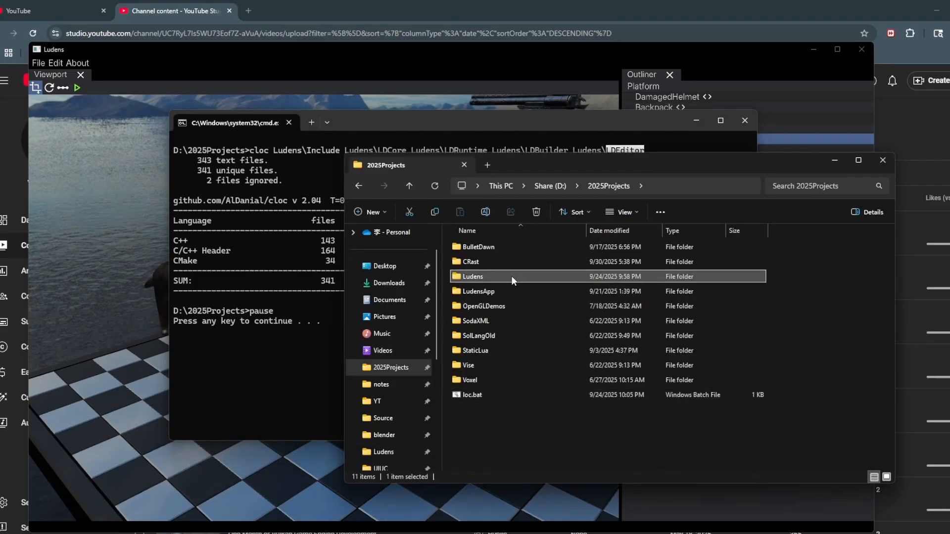
- Browse into the Ludens project's LDCore source folder in File Explorer
{"action": "double_click", "coordinate": [473, 277]}
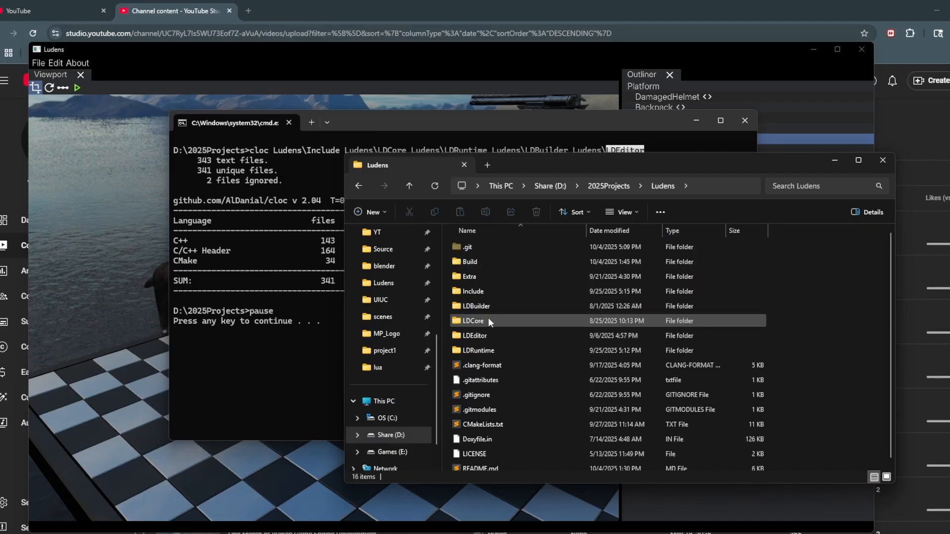
{"action": "double_click", "coordinate": [473, 320]}
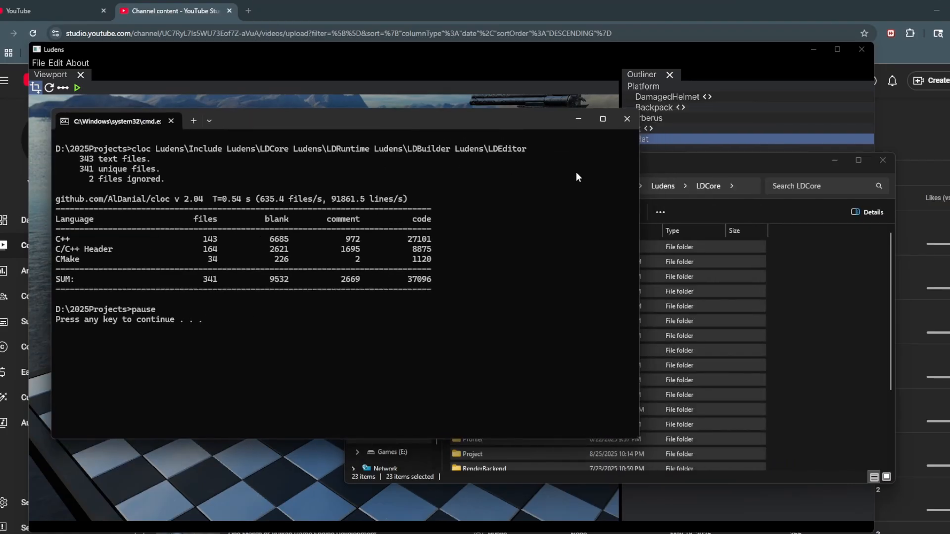
{"action": "mouse_move", "coordinate": [608, 151]}
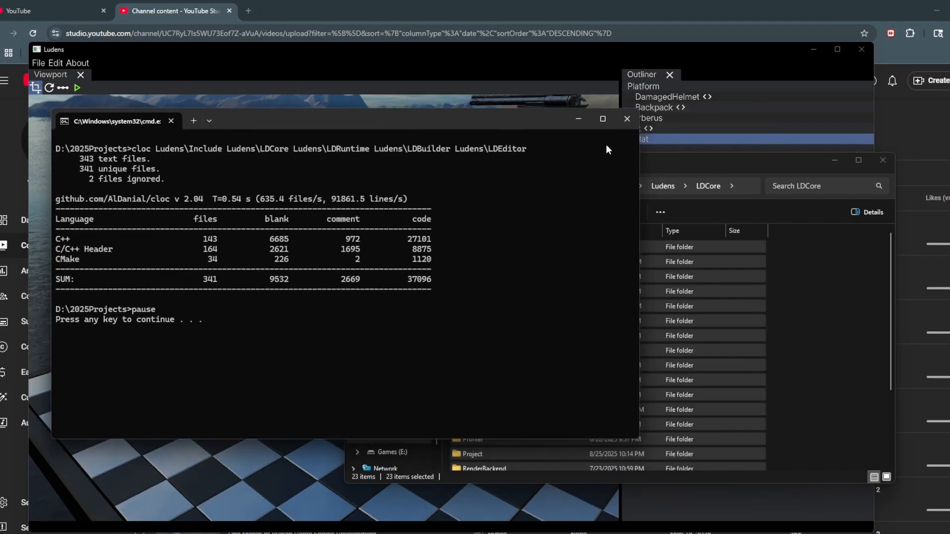
{"action": "mouse_move", "coordinate": [626, 118]}
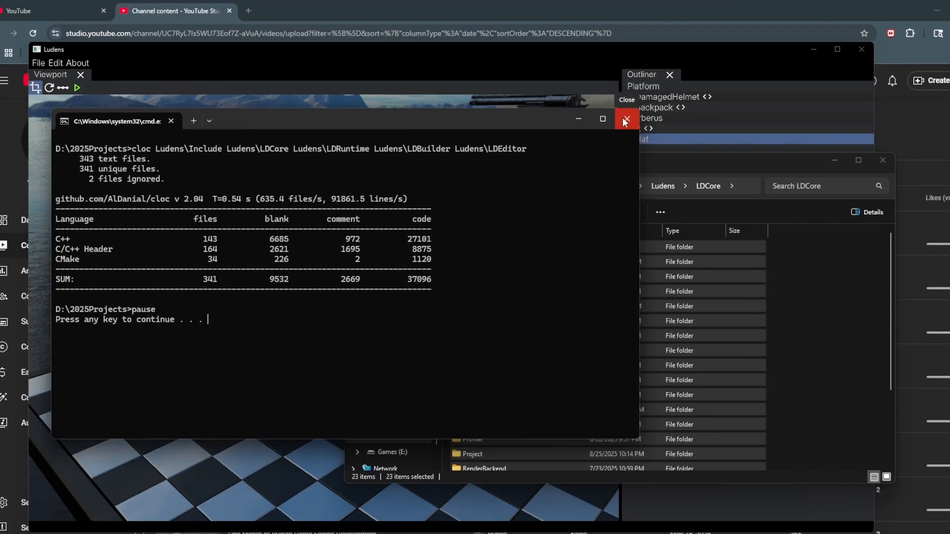